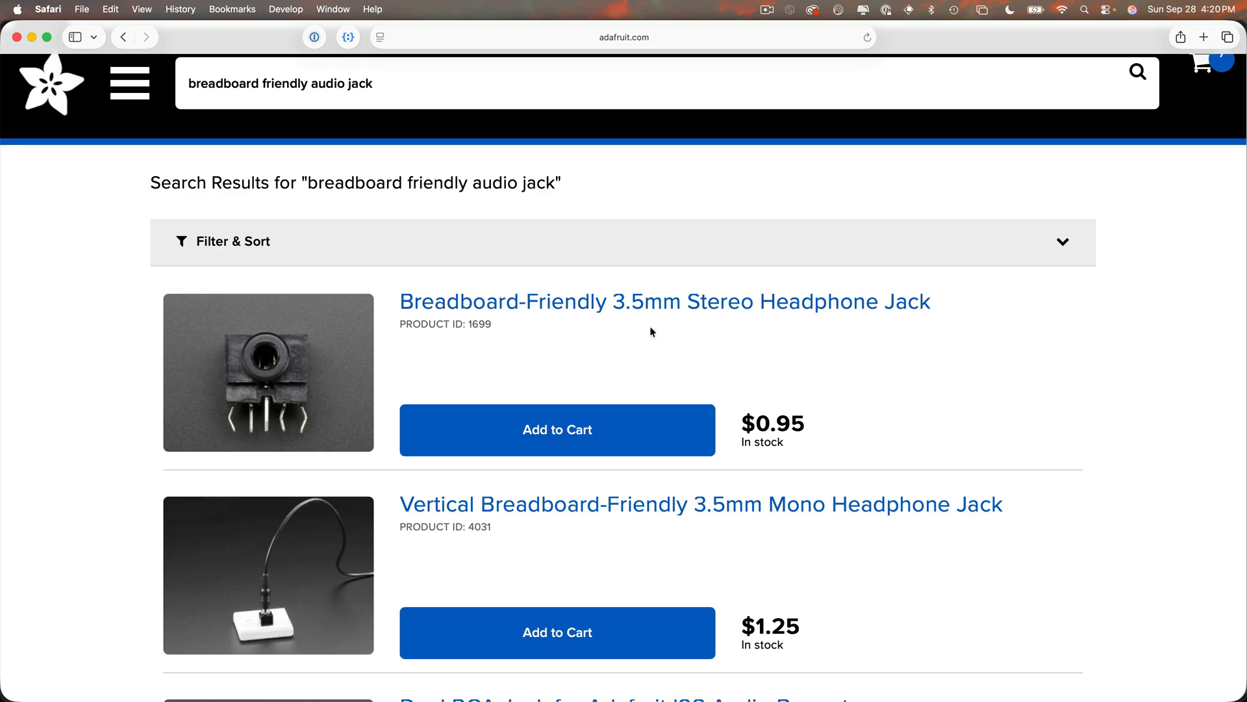
mouse_move(836, 527)
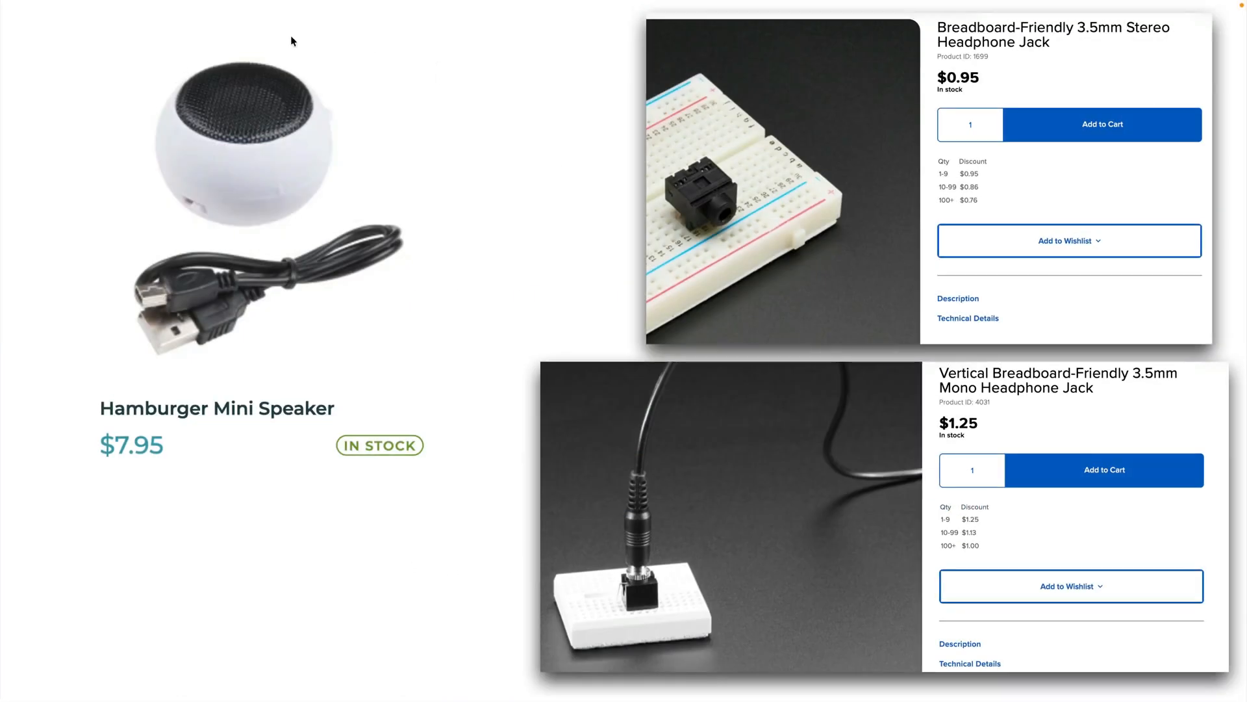
mouse_move(333, 122)
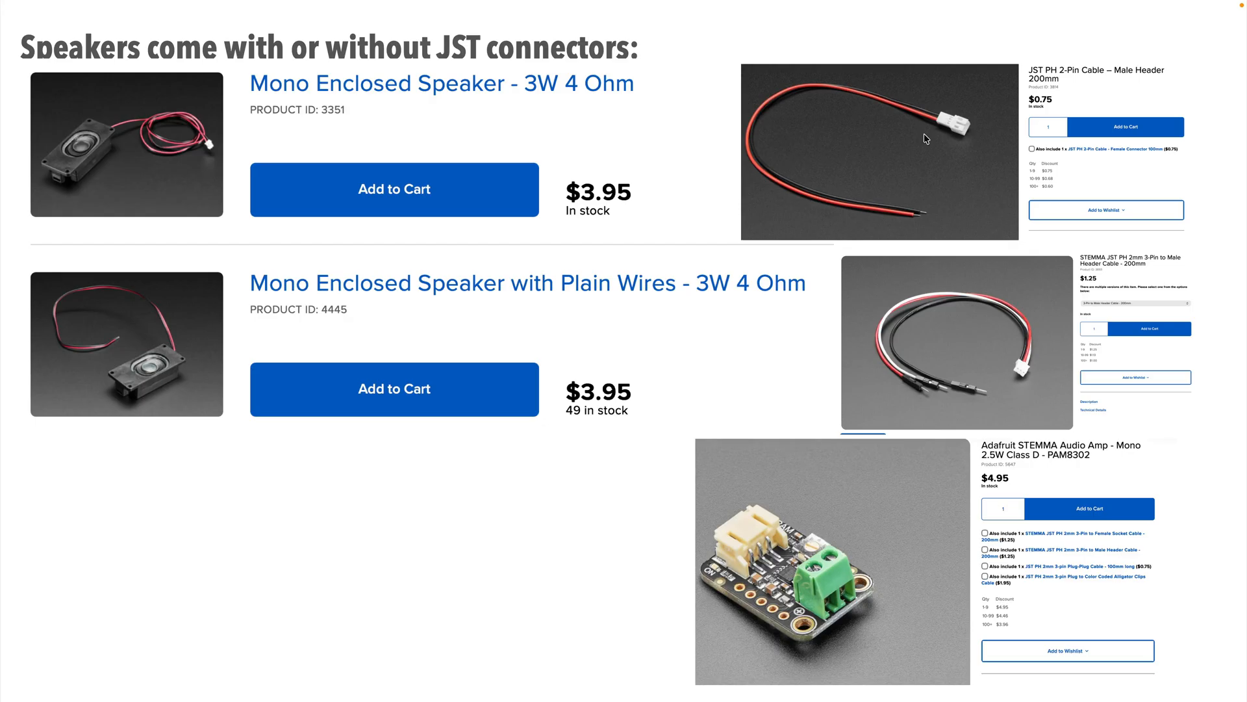
mouse_move(807, 569)
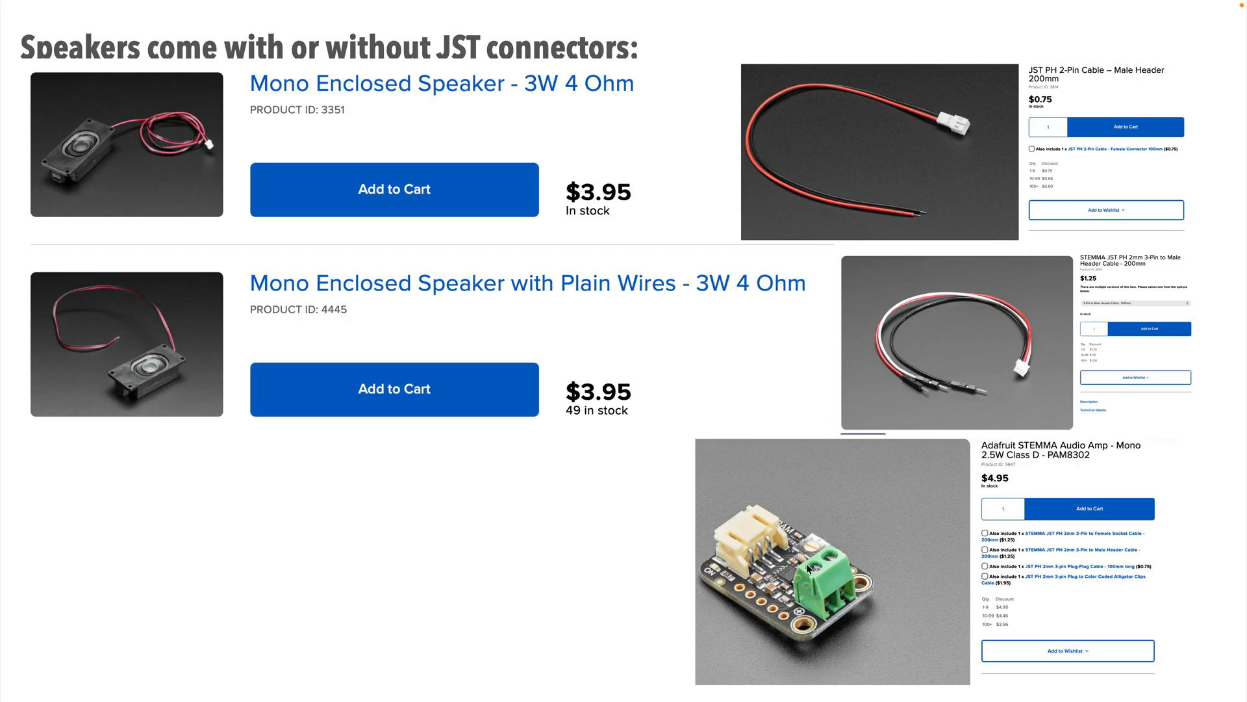
mouse_move(91, 358)
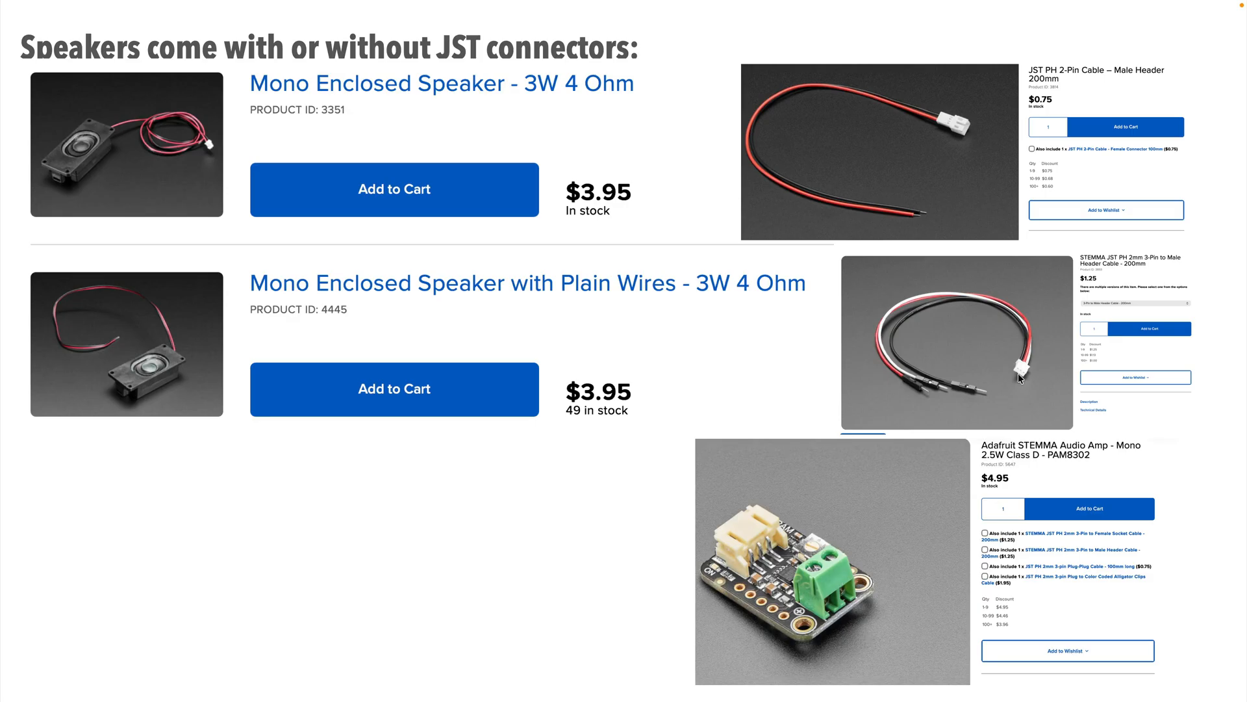
mouse_move(762, 526)
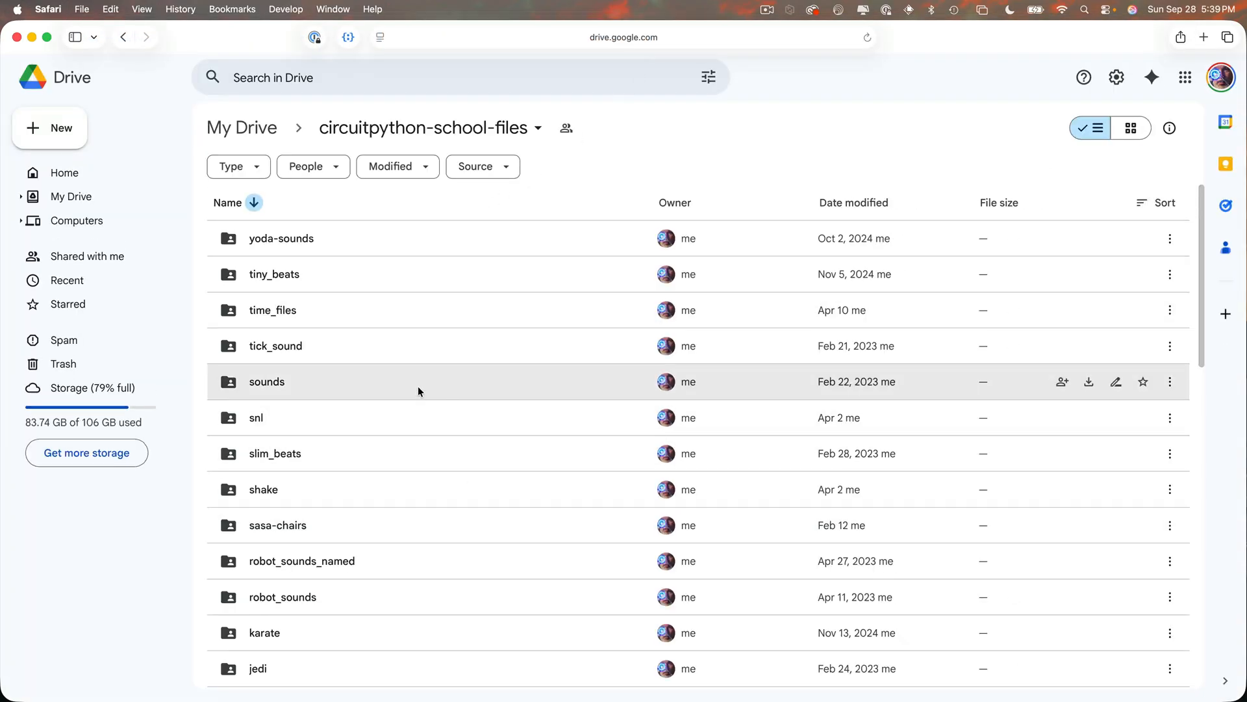
Download the sounds folder from Google Drive as a zip and save it.
right_click(267, 380)
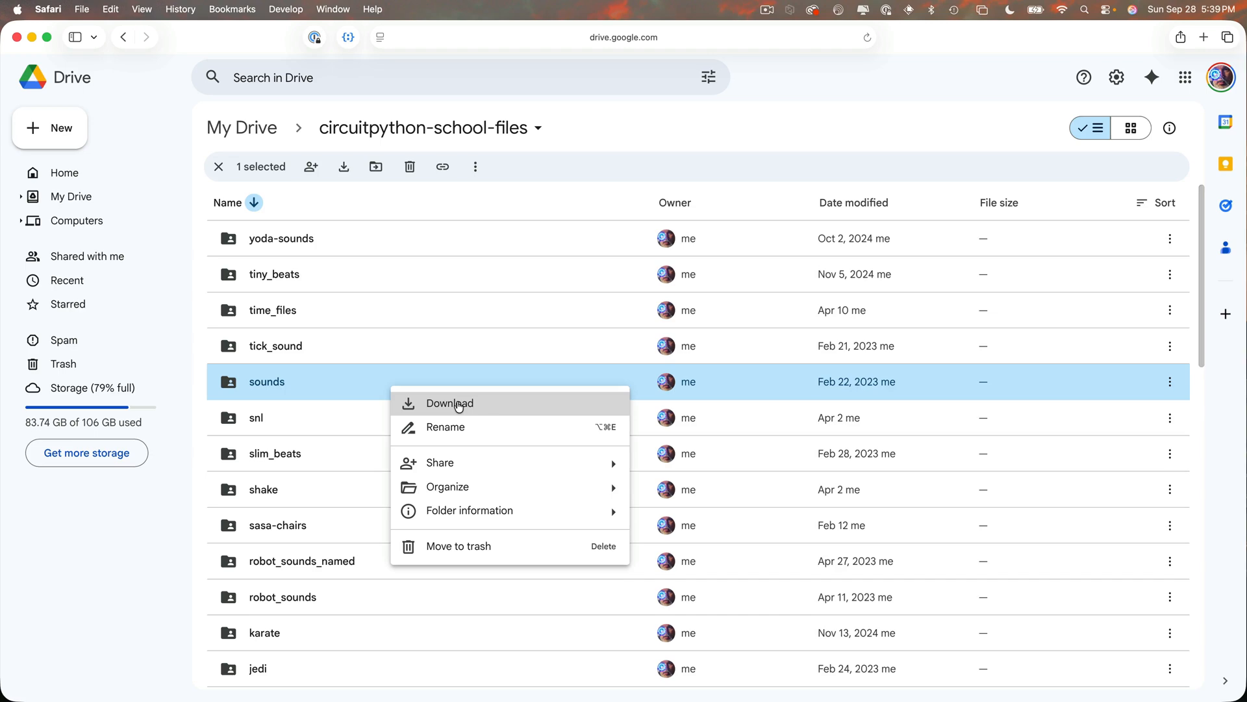
left_click(450, 403)
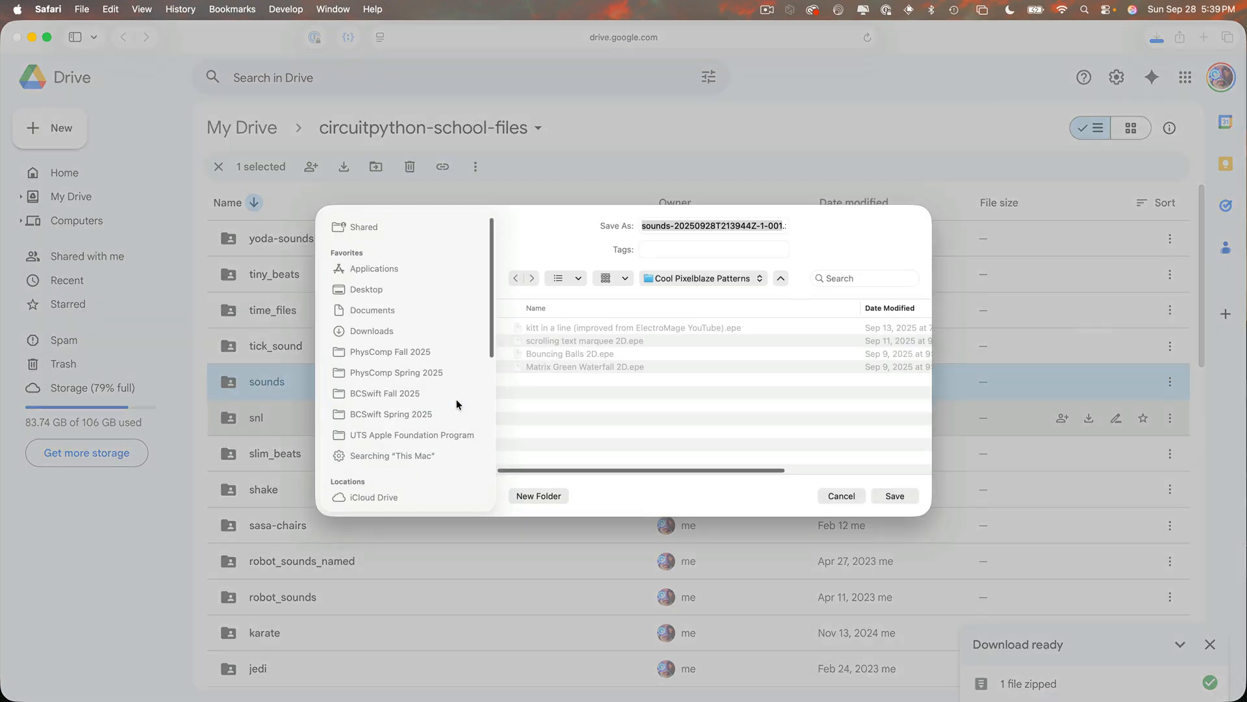
left_click(712, 225)
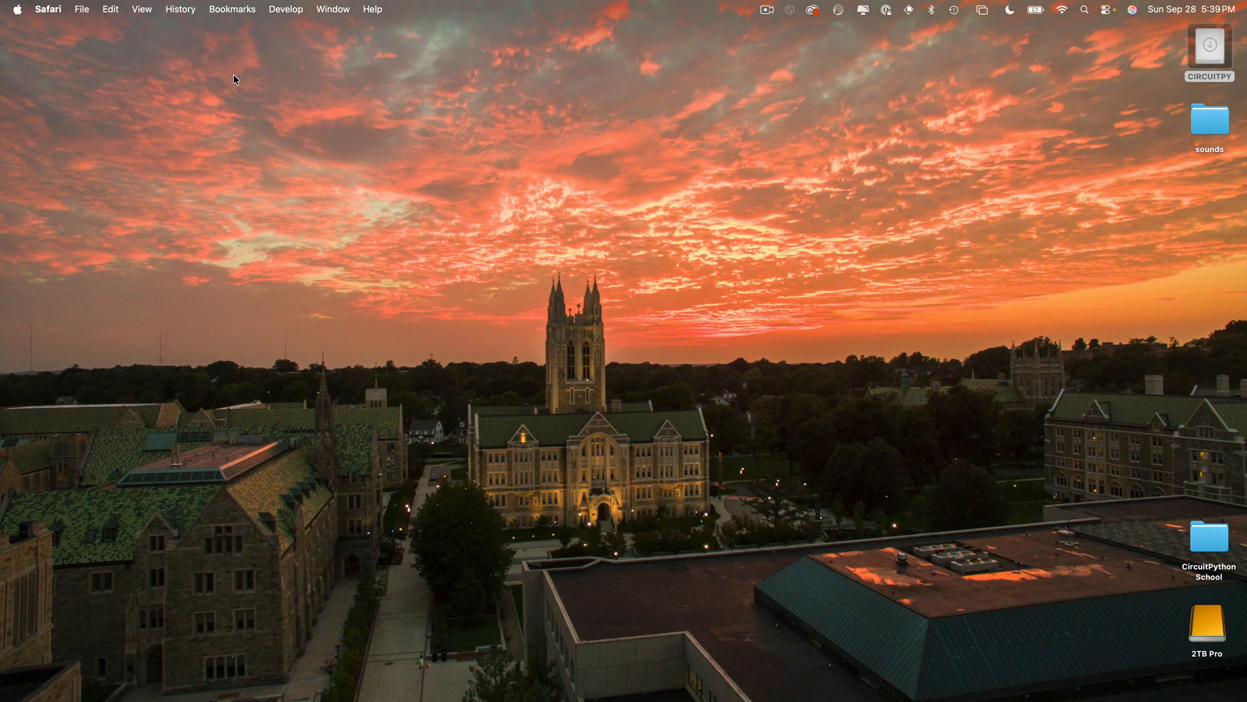
Open the downloaded sounds folder and the CIRCUITPY drive, expanding and collapsing its sounds folder.
left_click(1208, 117)
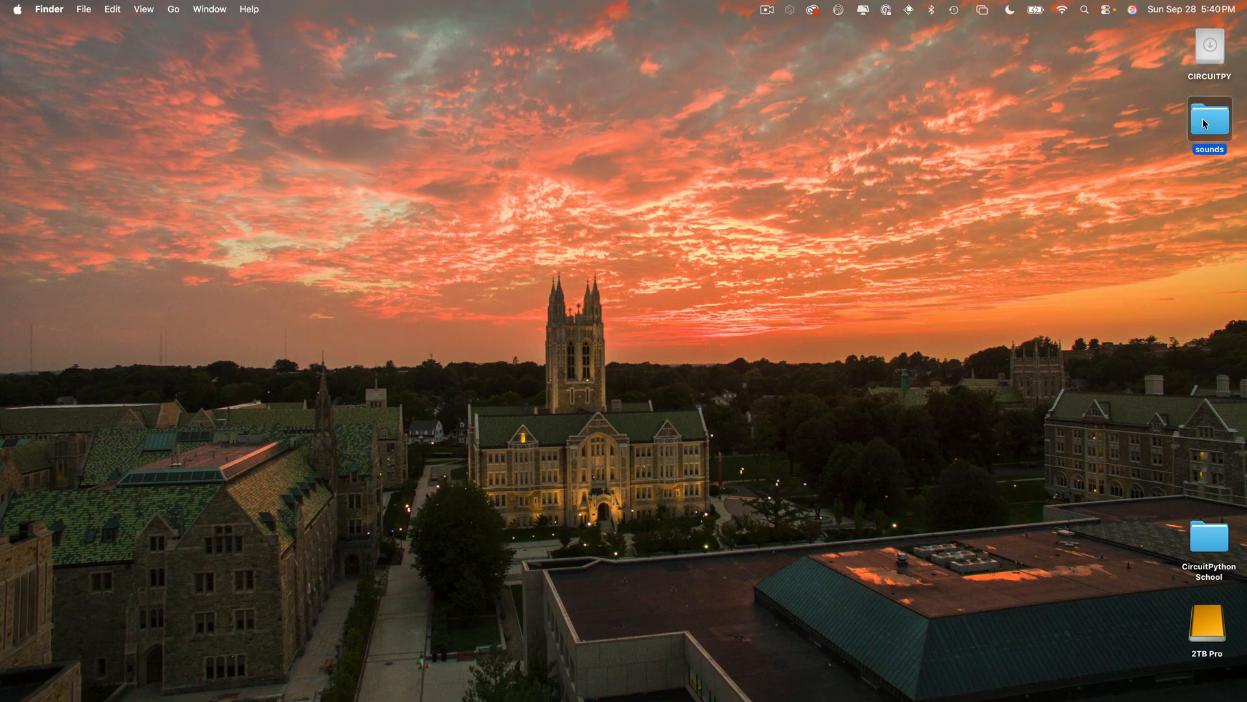
double_click(1209, 117)
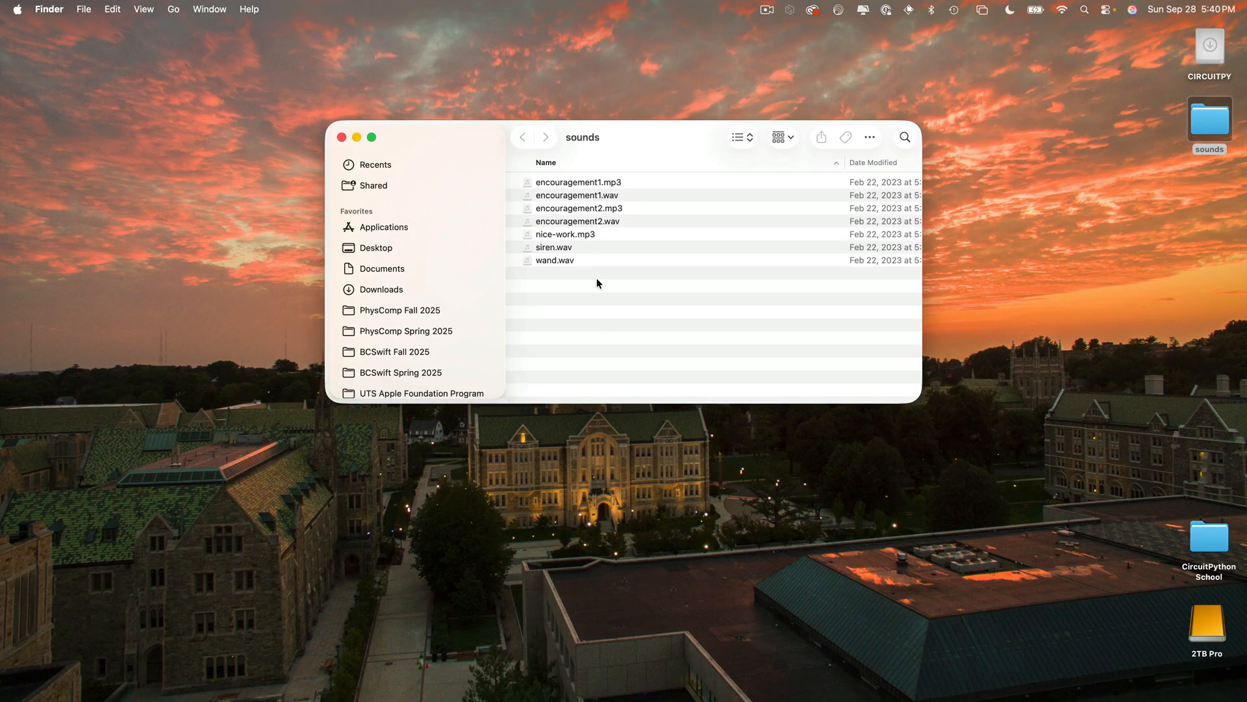
mouse_move(715, 179)
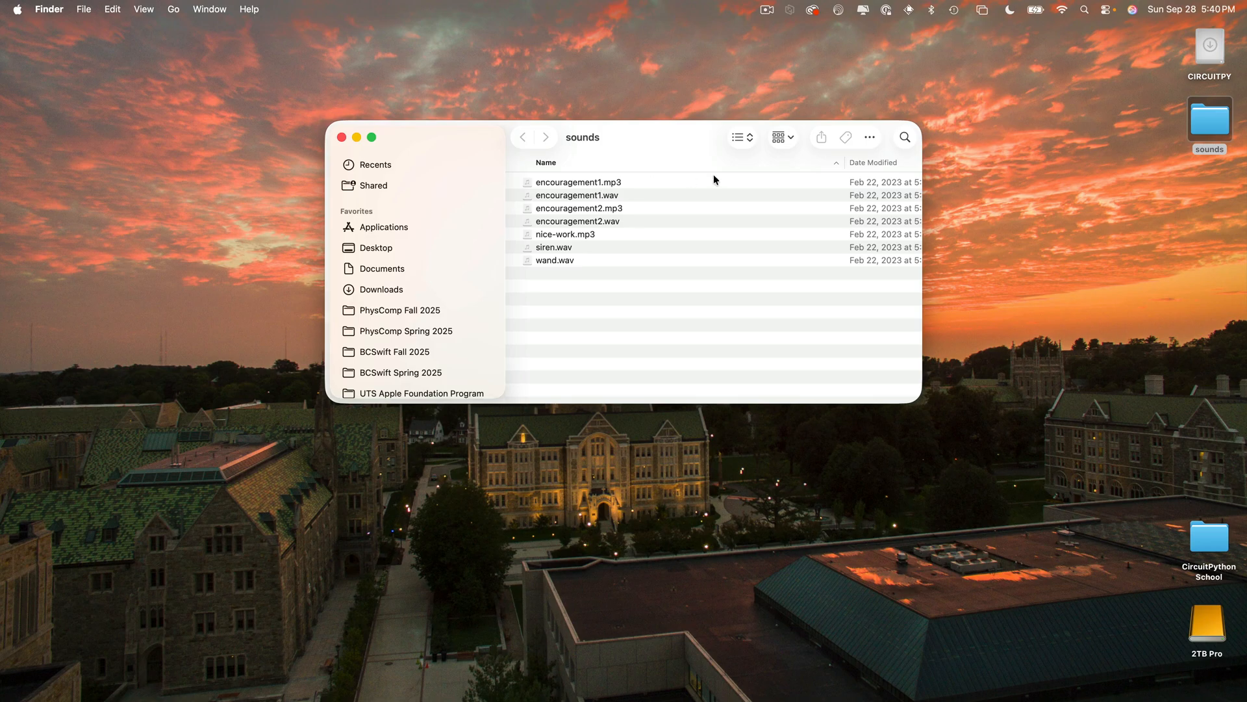
mouse_move(707, 182)
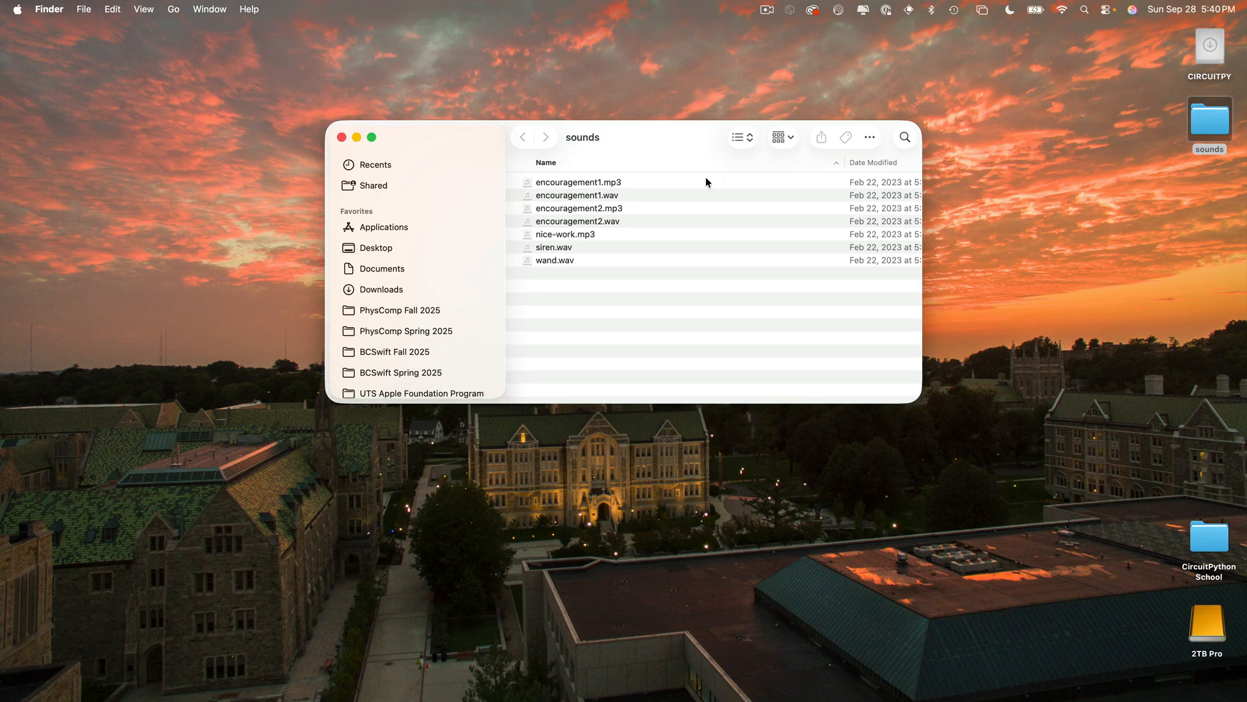
mouse_move(1172, 175)
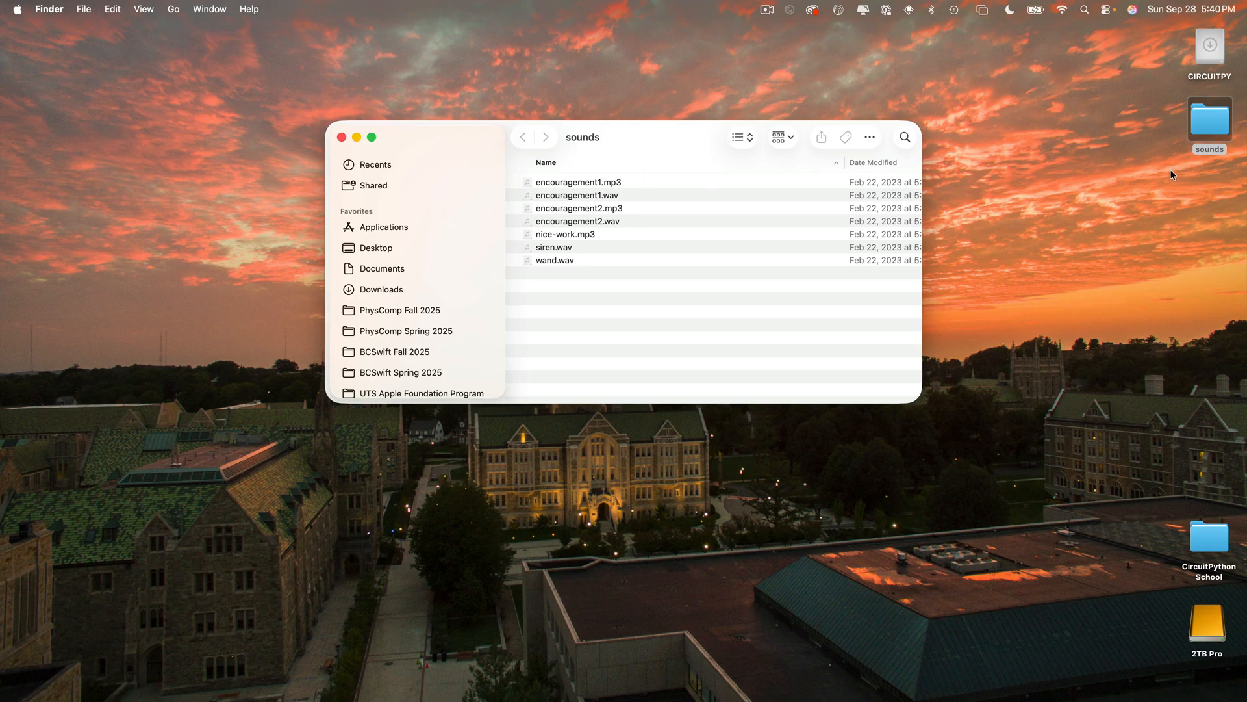
mouse_move(1210, 59)
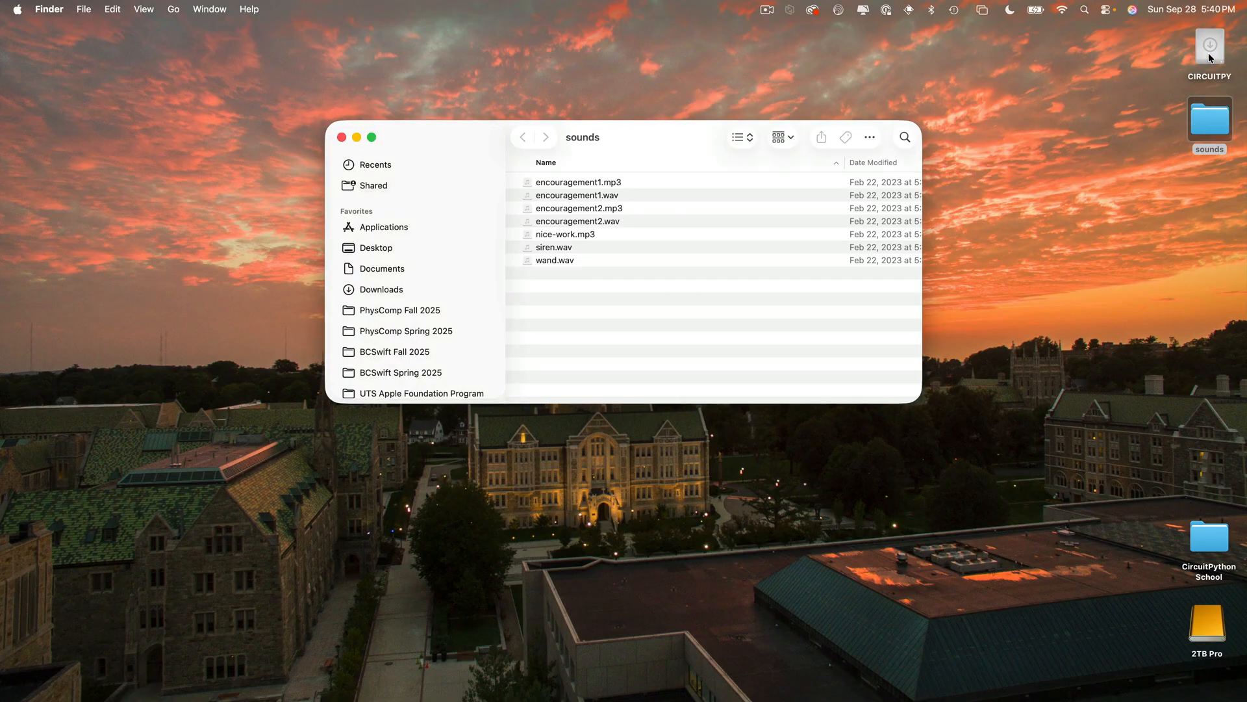
double_click(1207, 44)
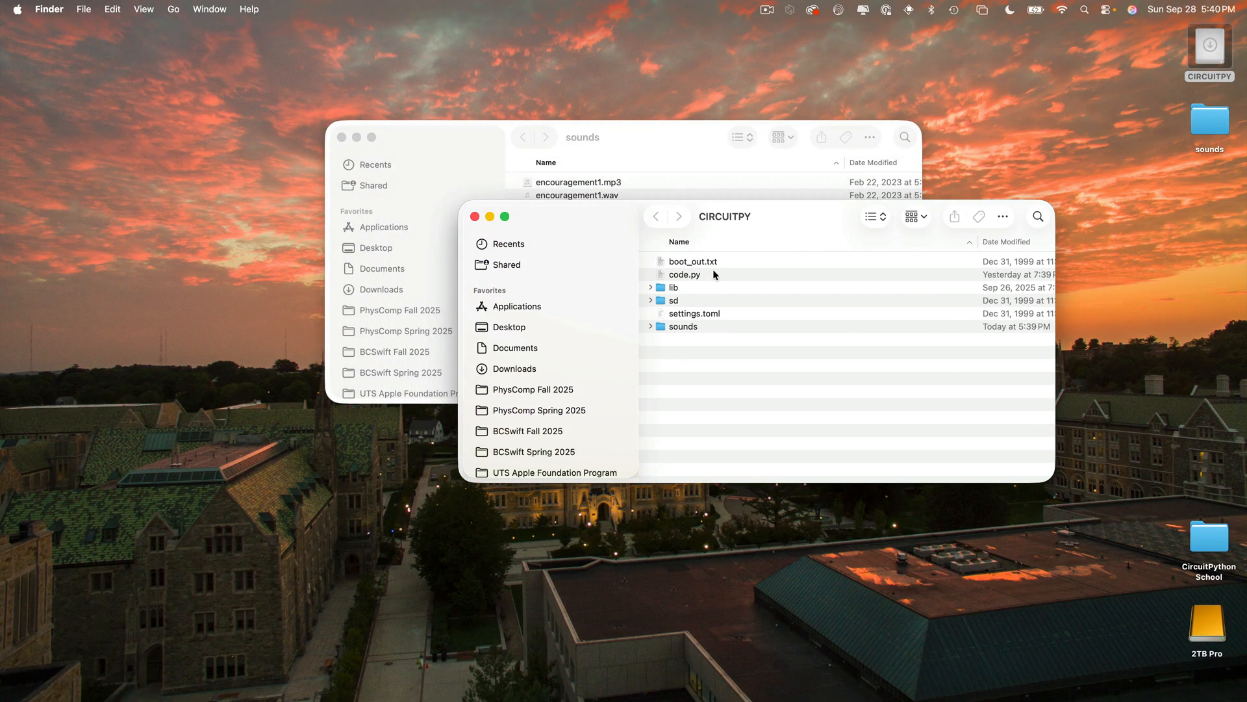
left_click(651, 326)
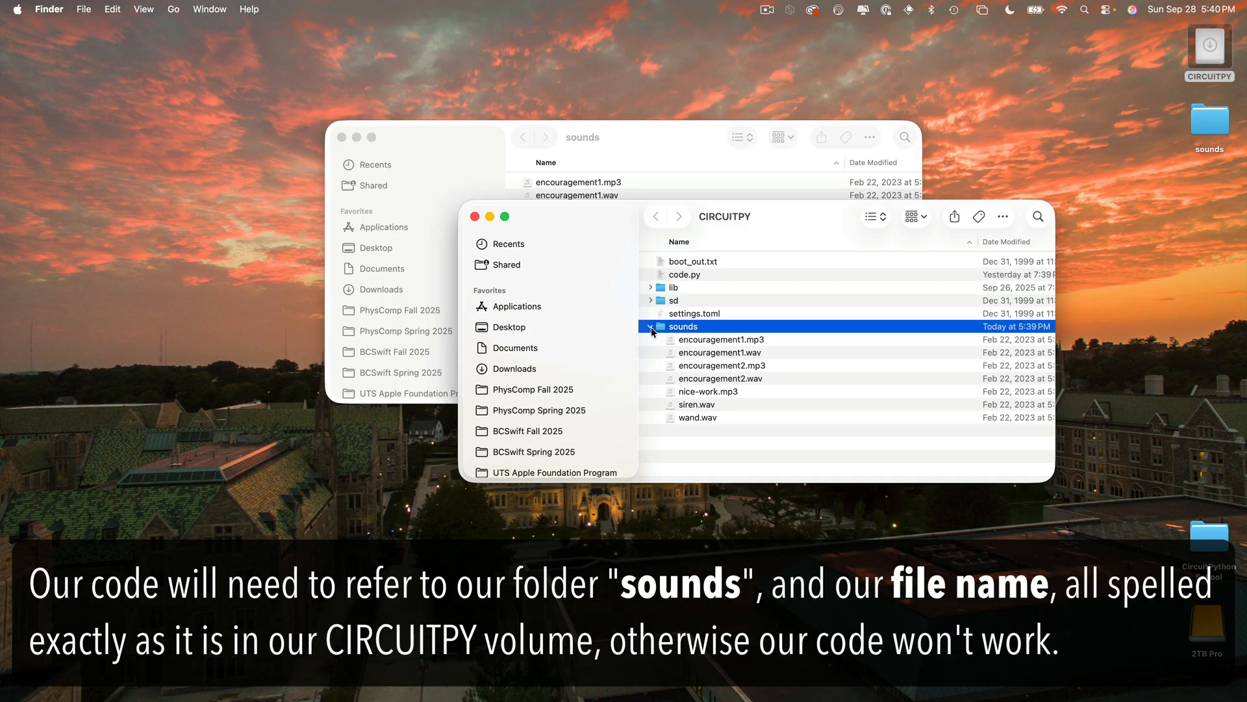
left_click(651, 326)
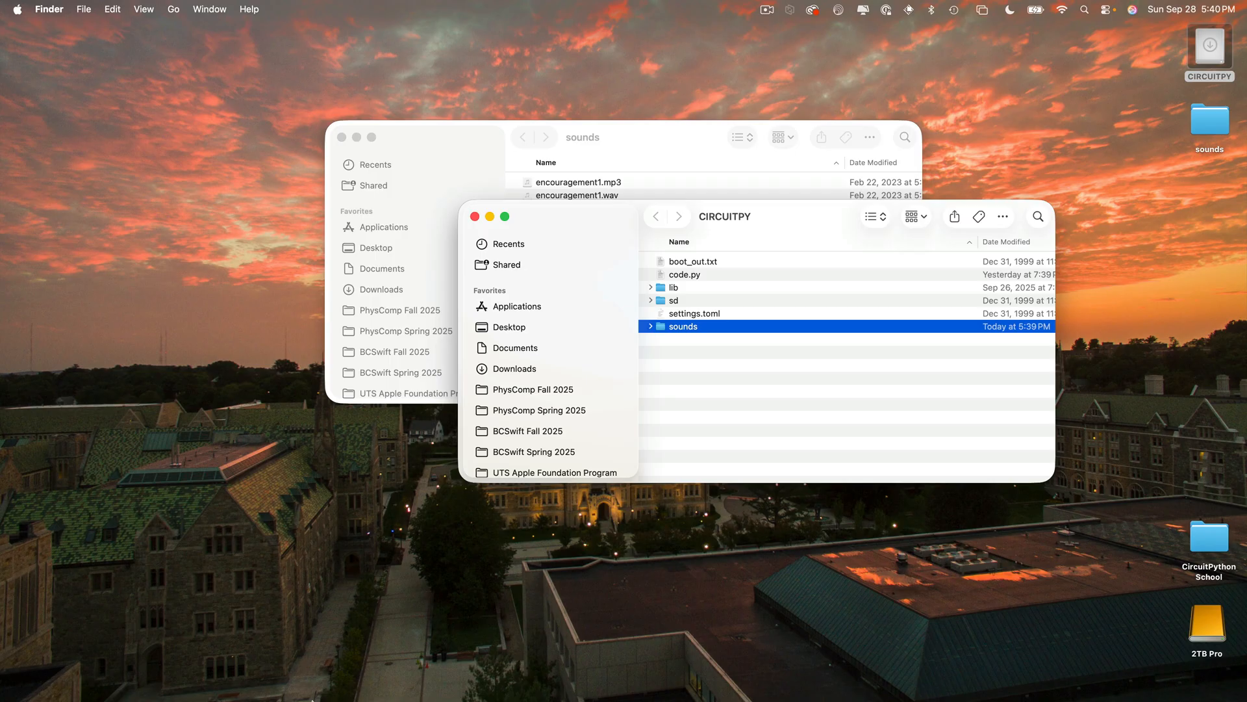
mouse_move(303, 676)
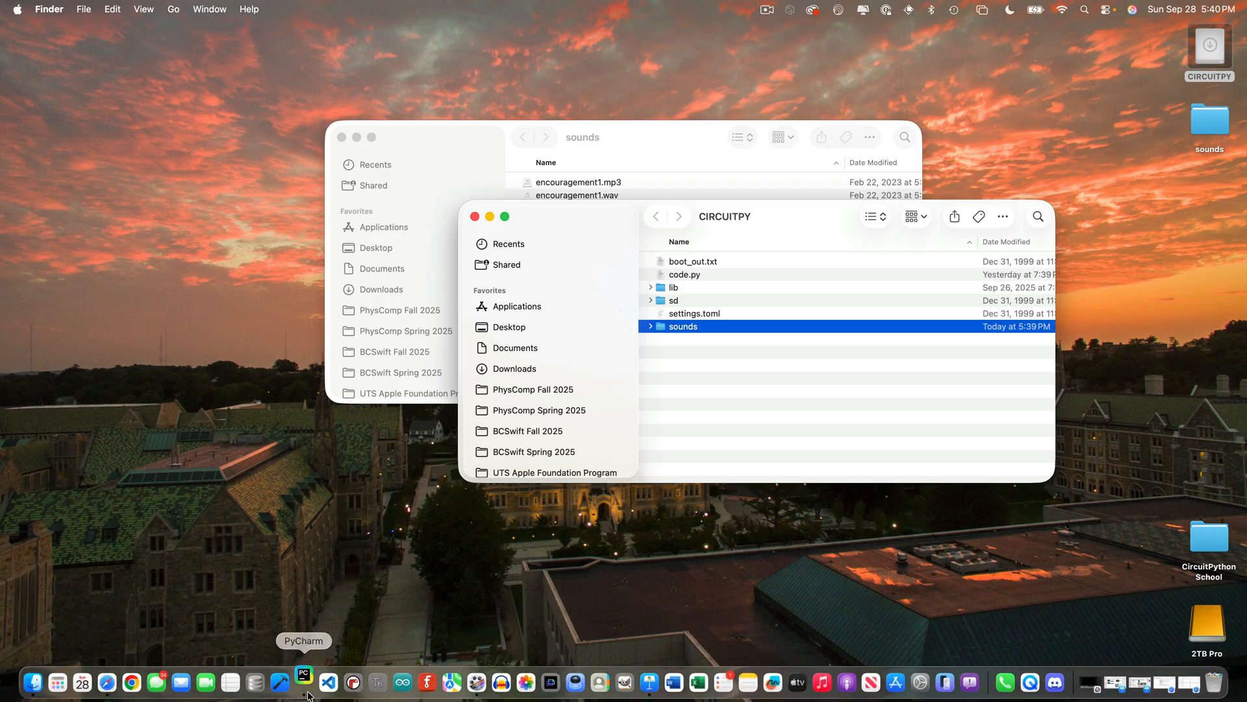
Clear the old neopixel test code from code.py in PyCharm and hide the project tree.
left_click(303, 682)
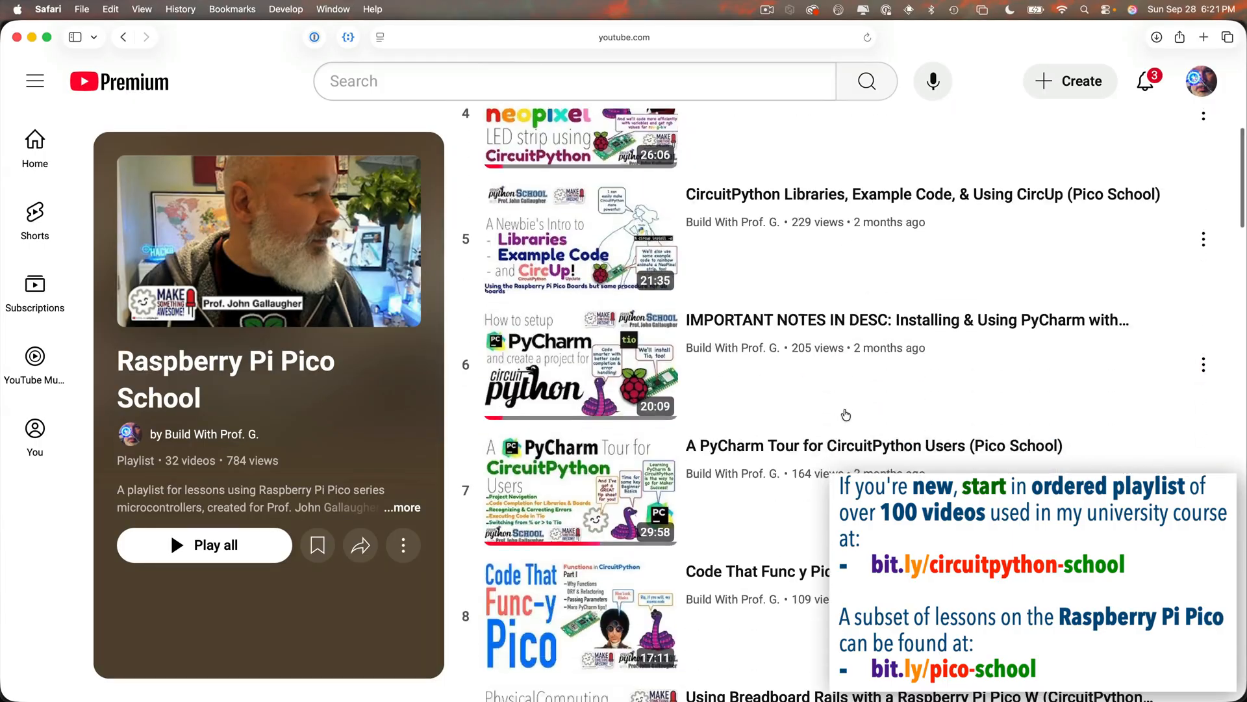
scroll("down", 3)
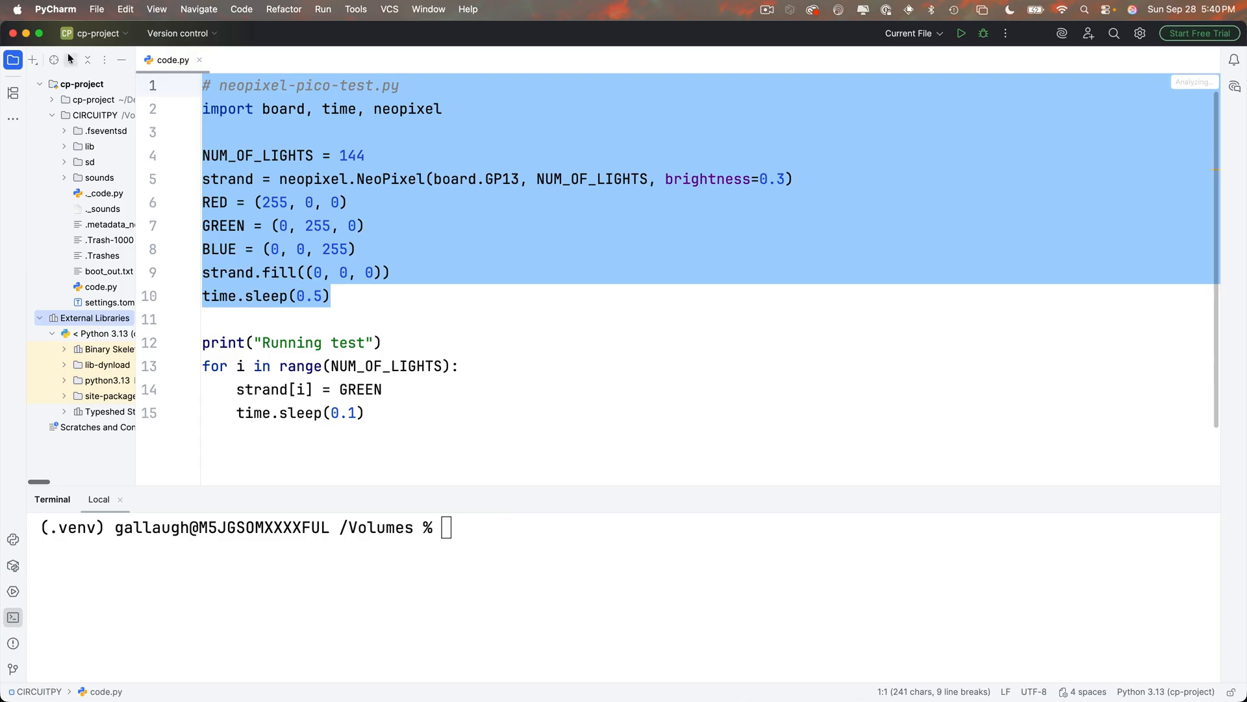
left_click(13, 59)
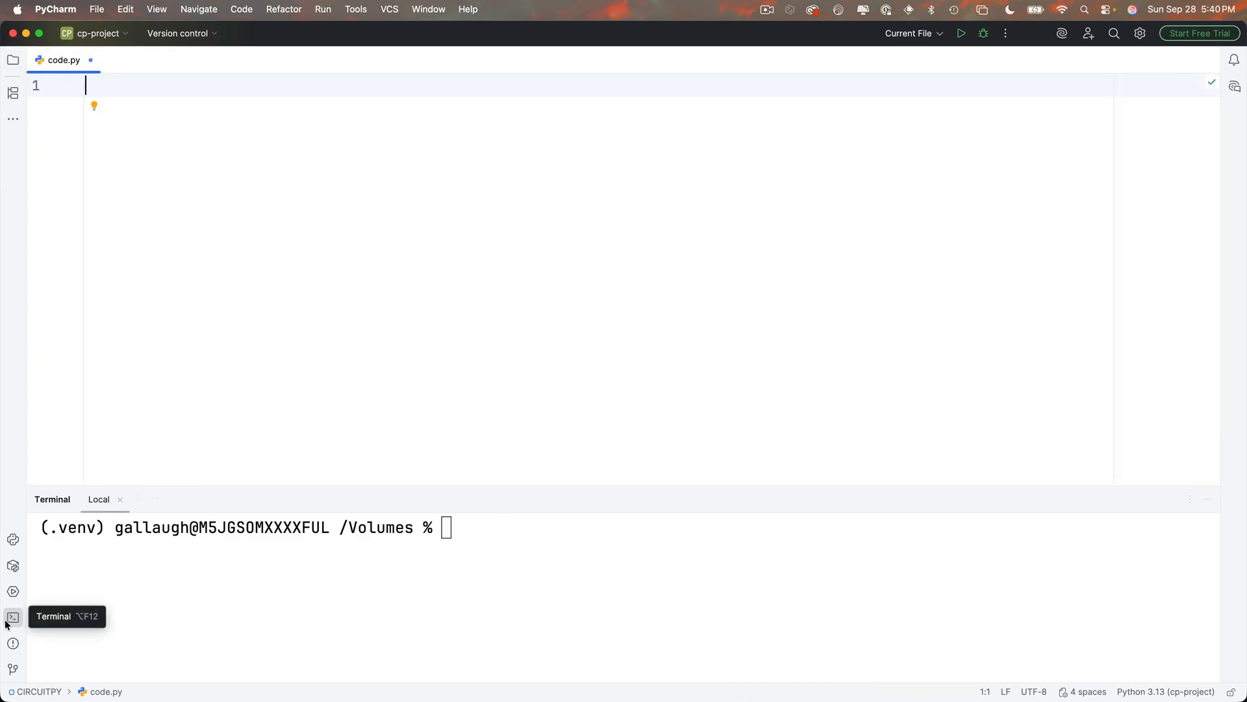
left_click(13, 617)
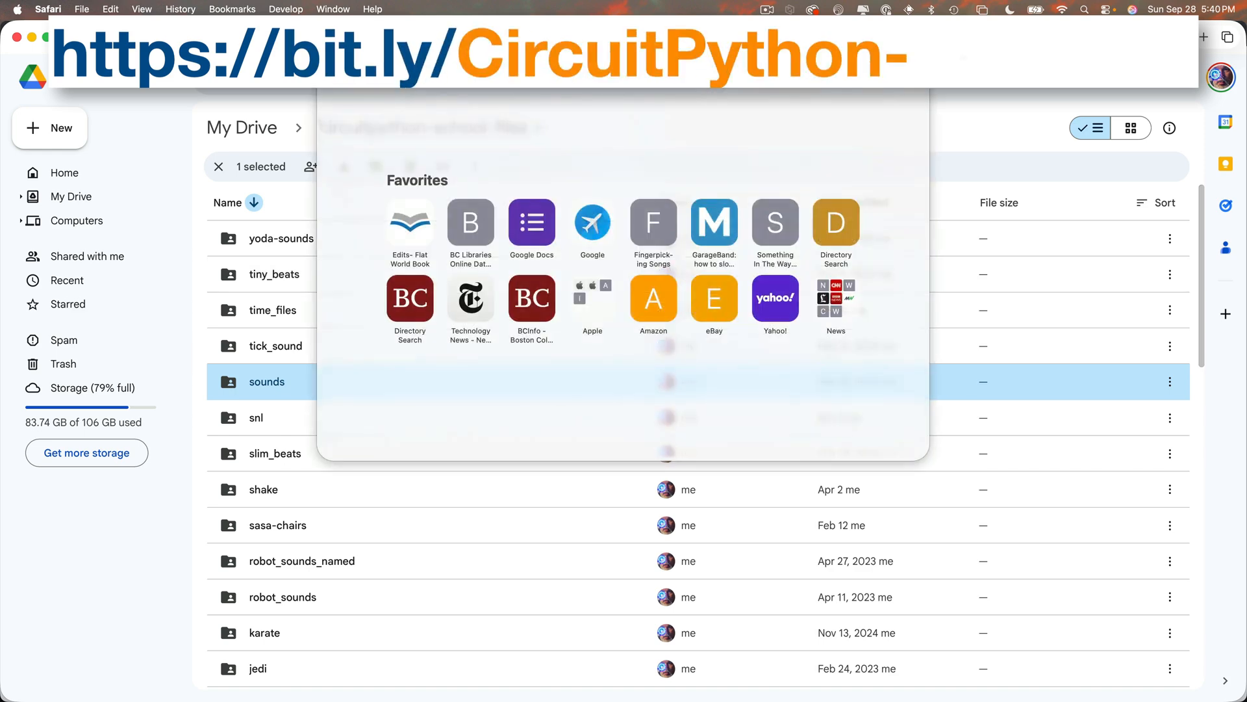
Find 'audio' in the tip-sheet and copy the 'AUDIO - Setup for the Pico' code block.
type("tip-")
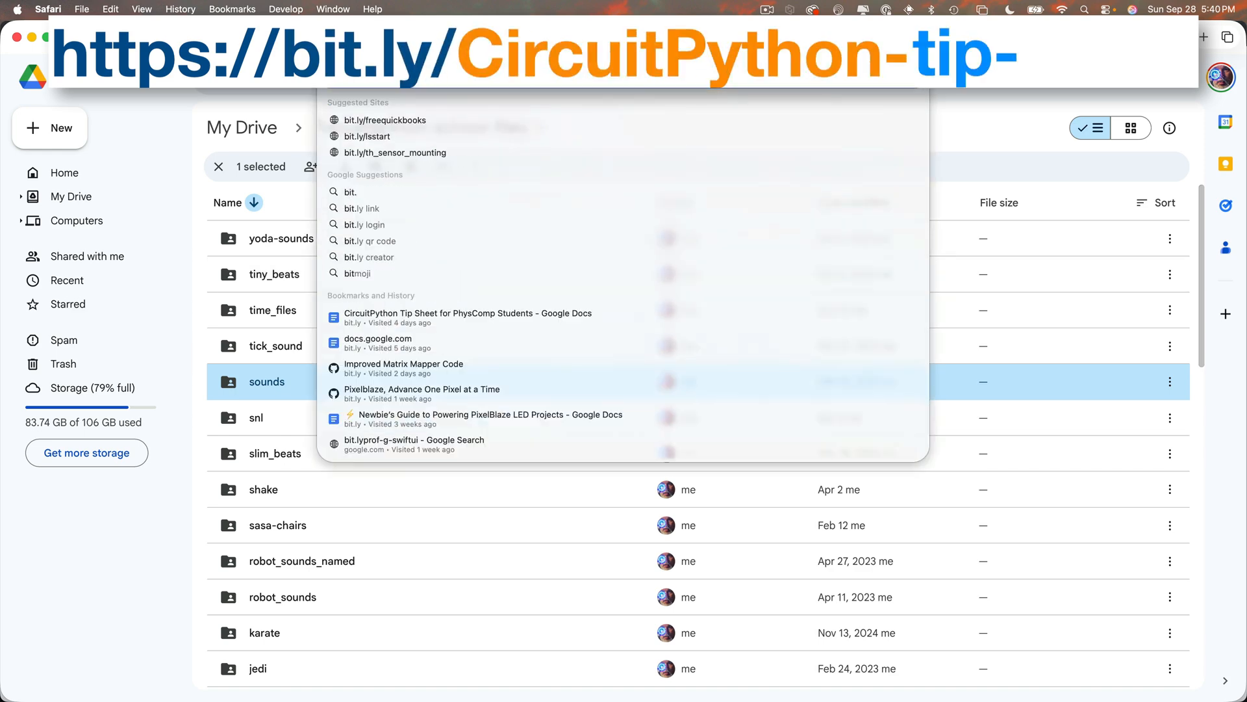
type("sheet")
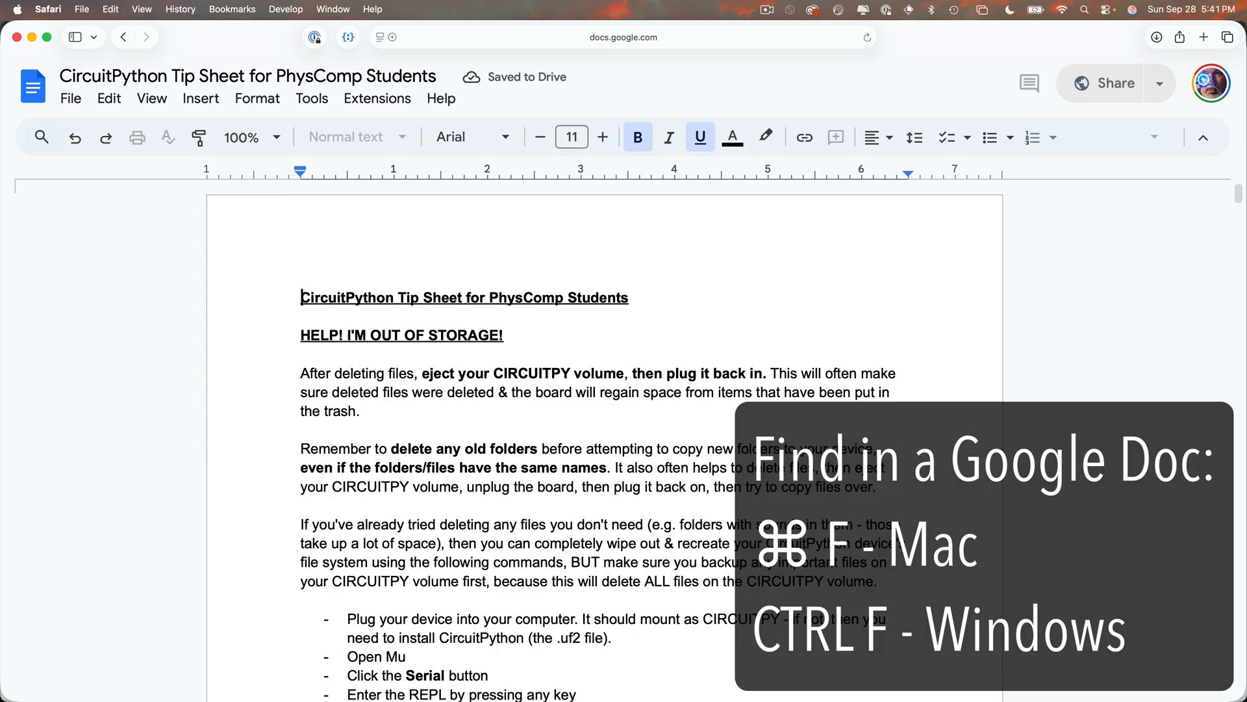
type("audio")
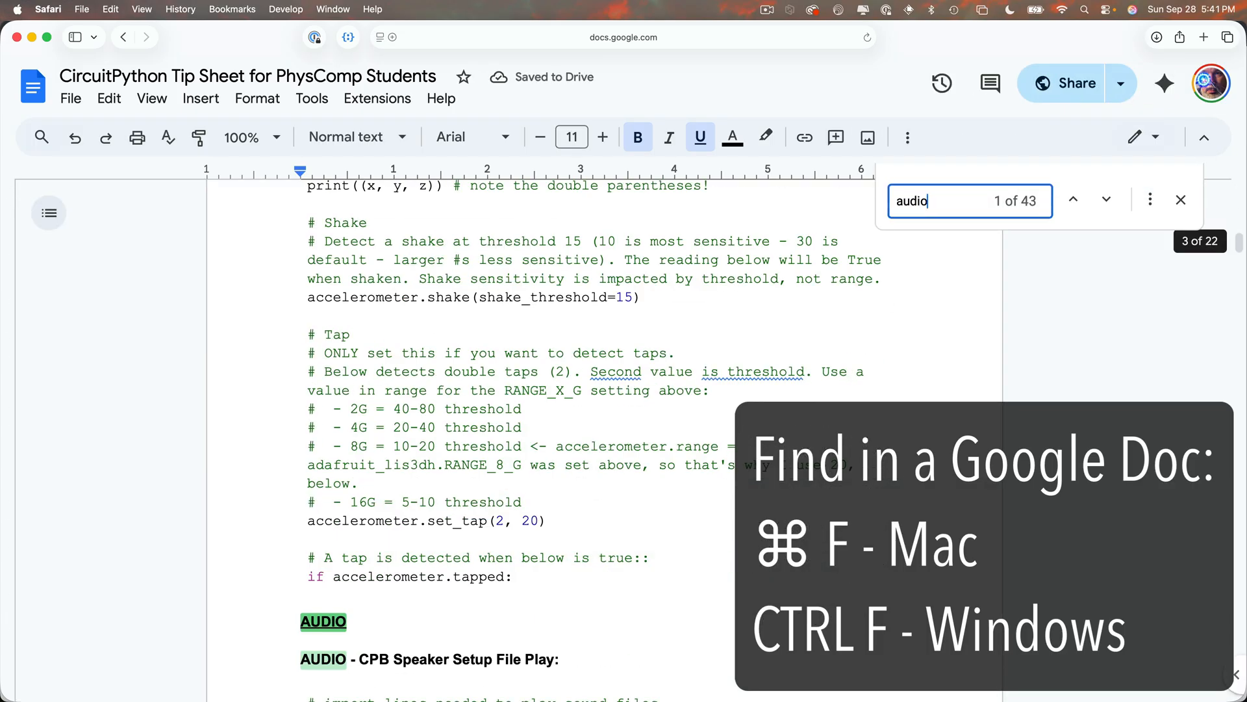
scroll("down", 3)
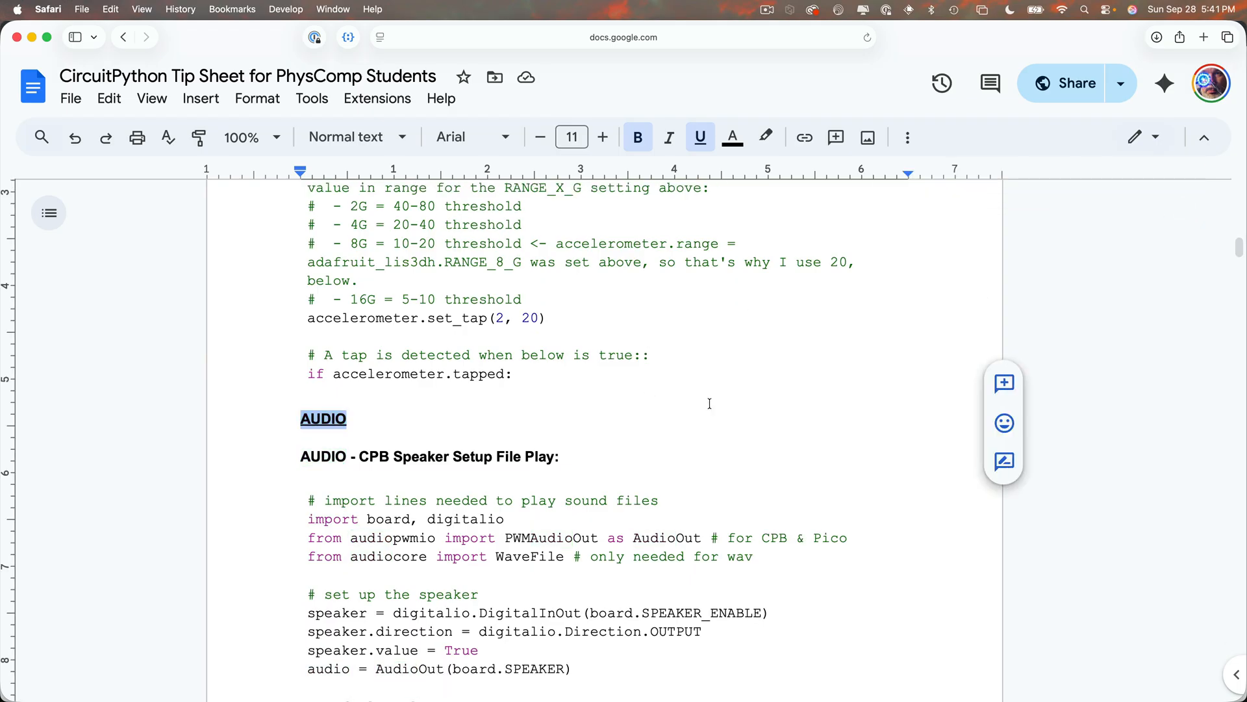
scroll("down", 3)
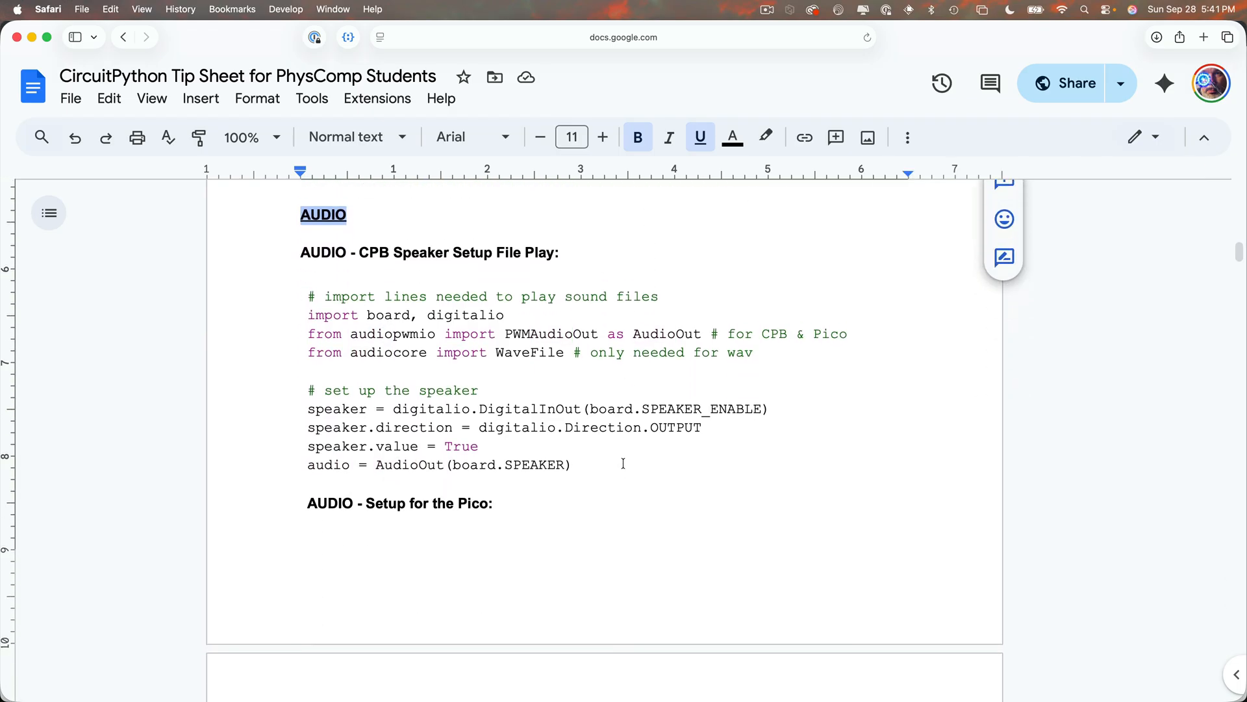
scroll("down", 3)
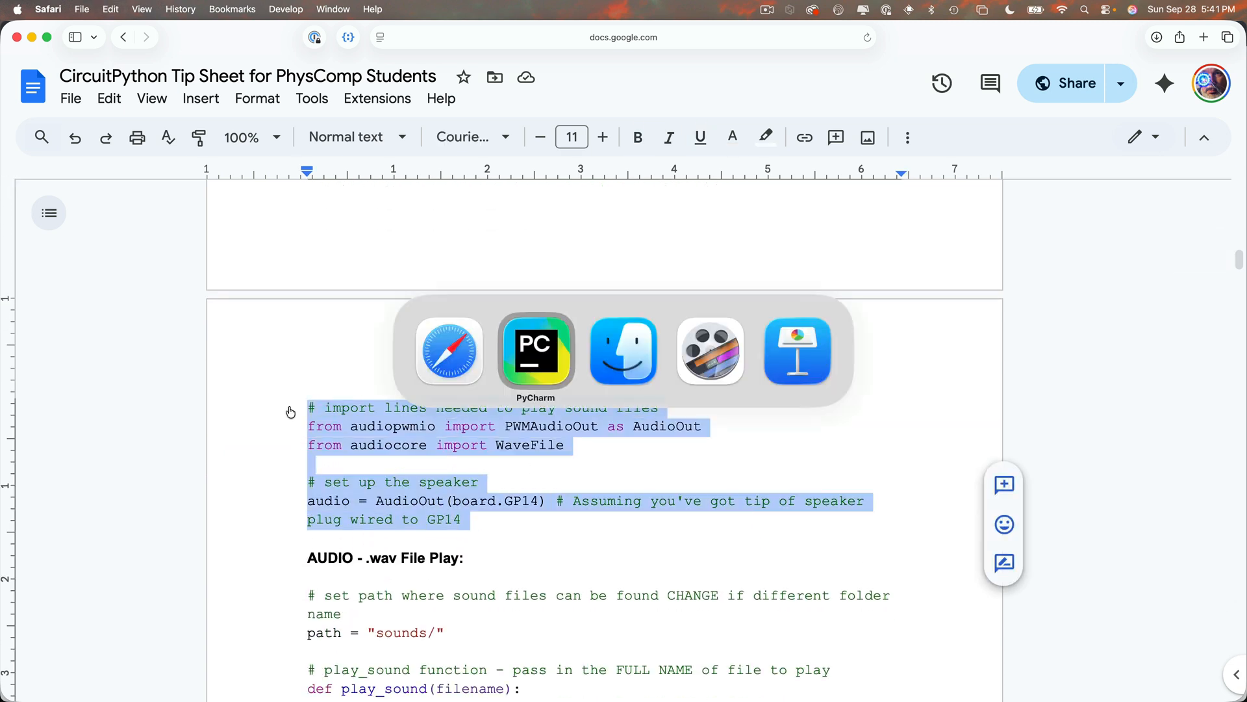
left_click(537, 352)
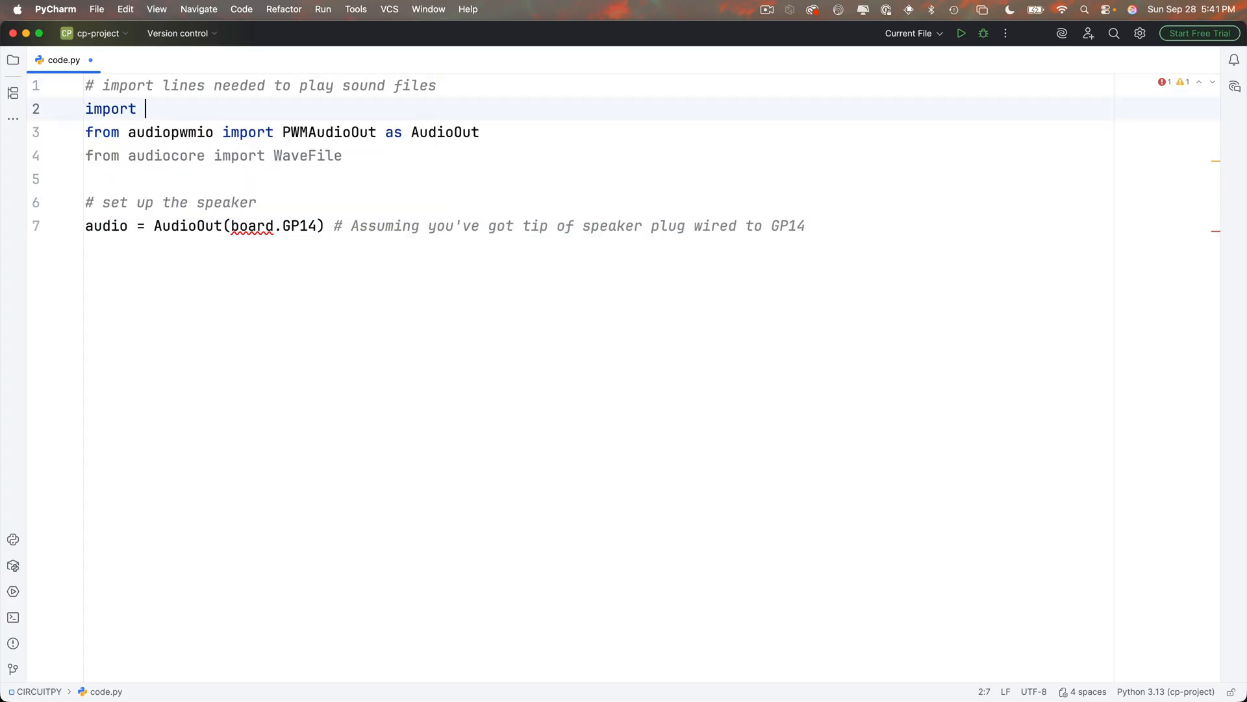
Complete the import line as 'import board, time' above the pasted setup code.
type("board, time")
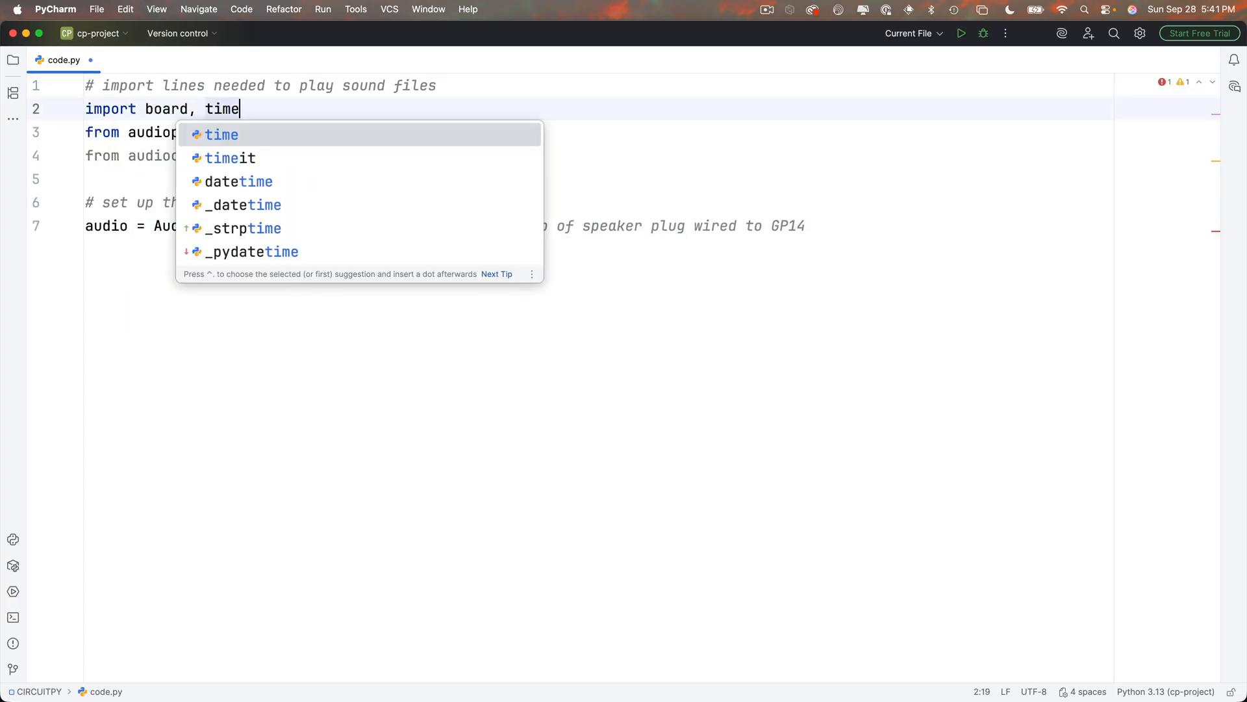
key("Escape")
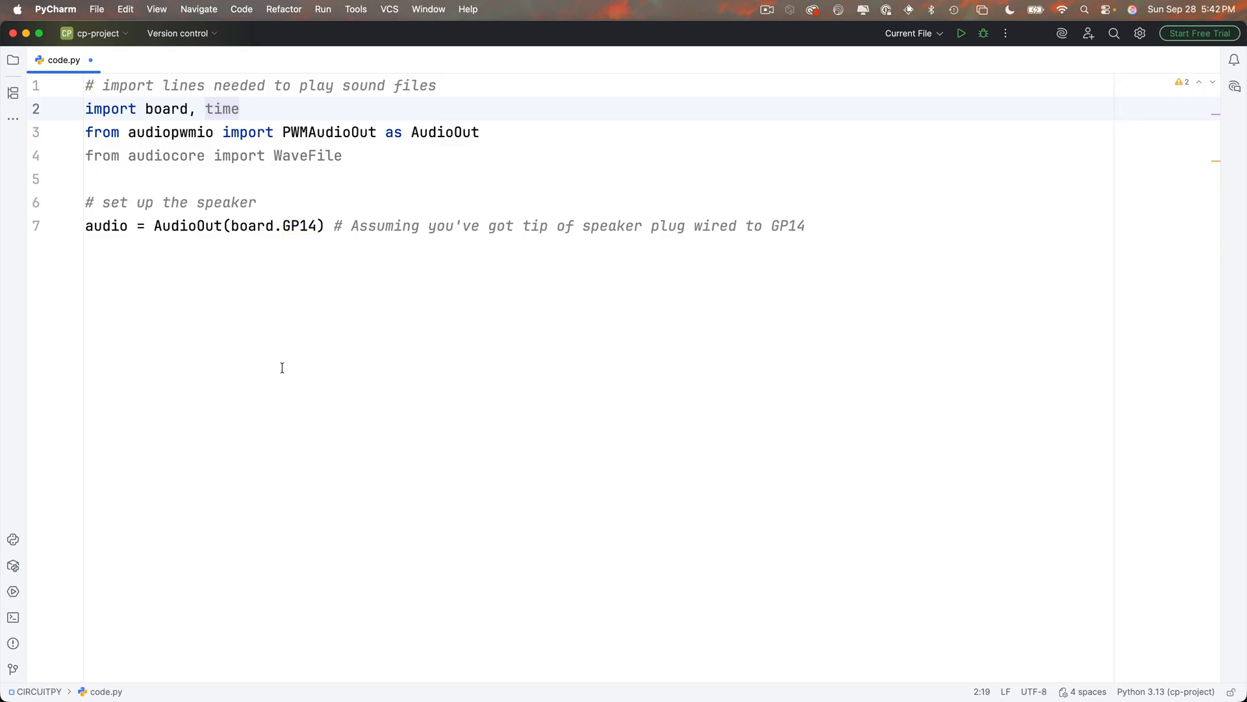
mouse_move(909, 257)
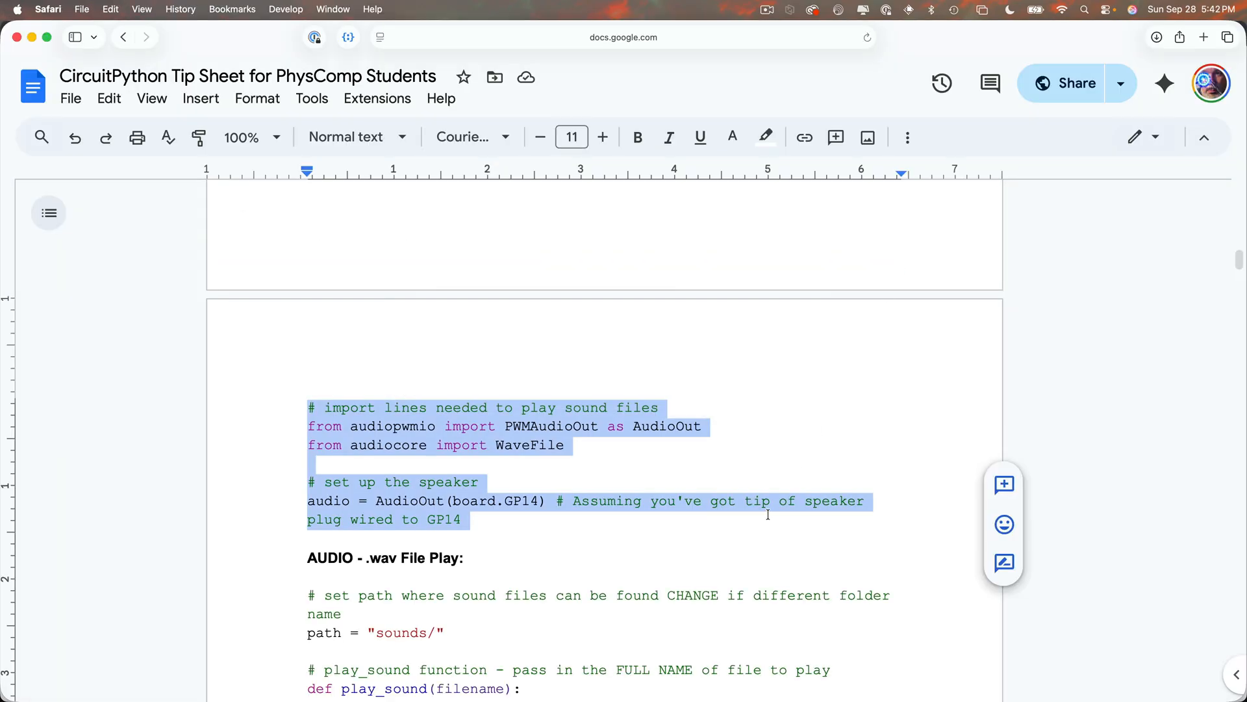
Copy the sounds path and play_sound function from 'AUDIO - .wav File Play'.
scroll("down", 3)
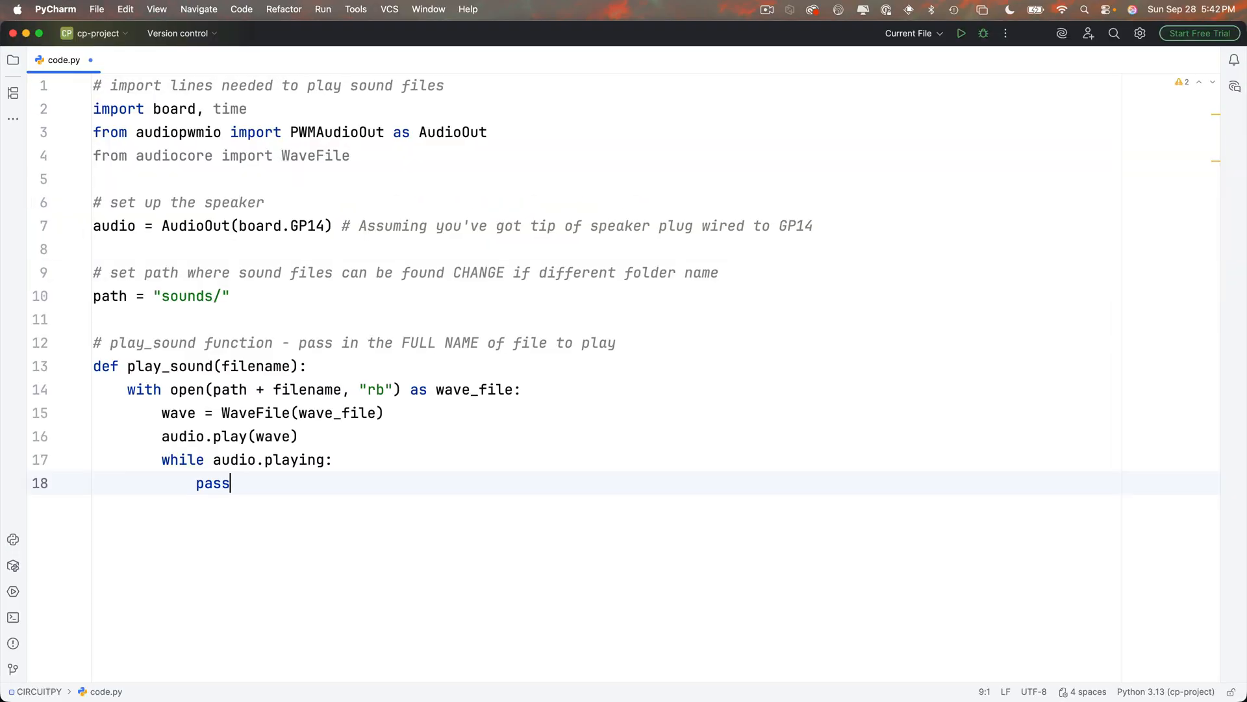
Paste the wav play code under the speaker setup and add blank lines after play_sound.
key("enter")
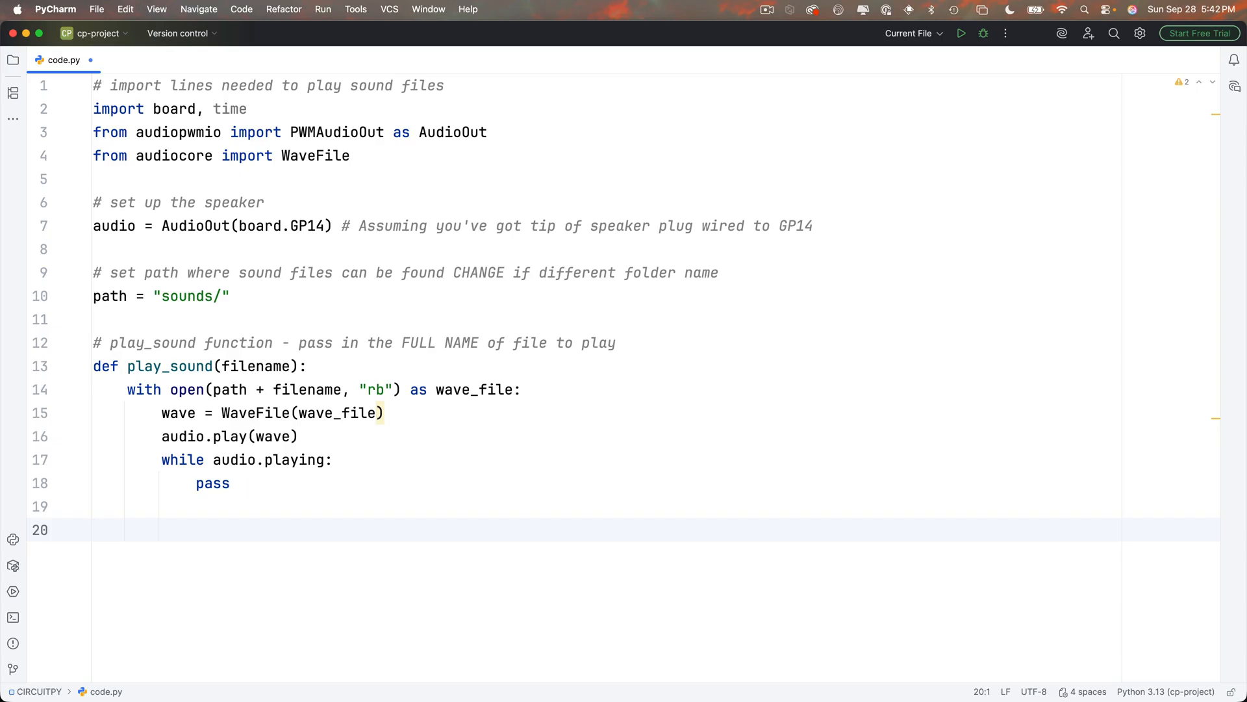
Add an empty play_sound("") call, checking encouragement1.wav's name in the CIRCUITPY sounds folder.
type("play_sound()")
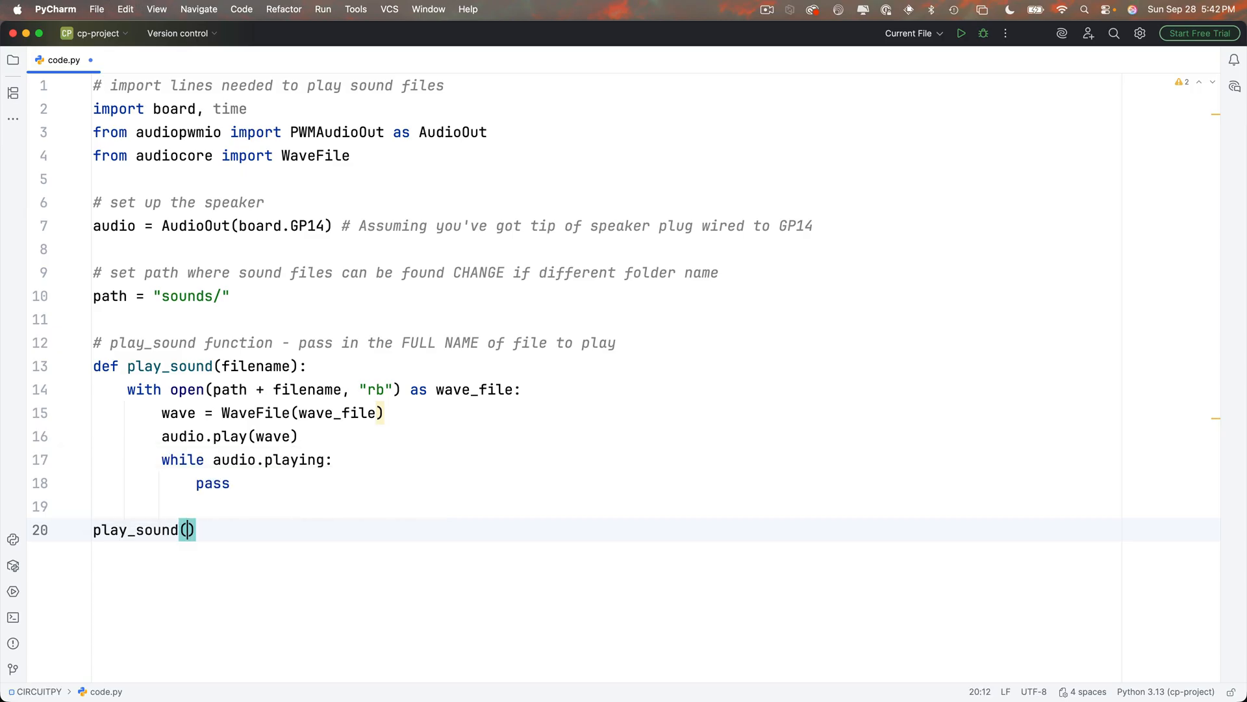
type("\"\"")
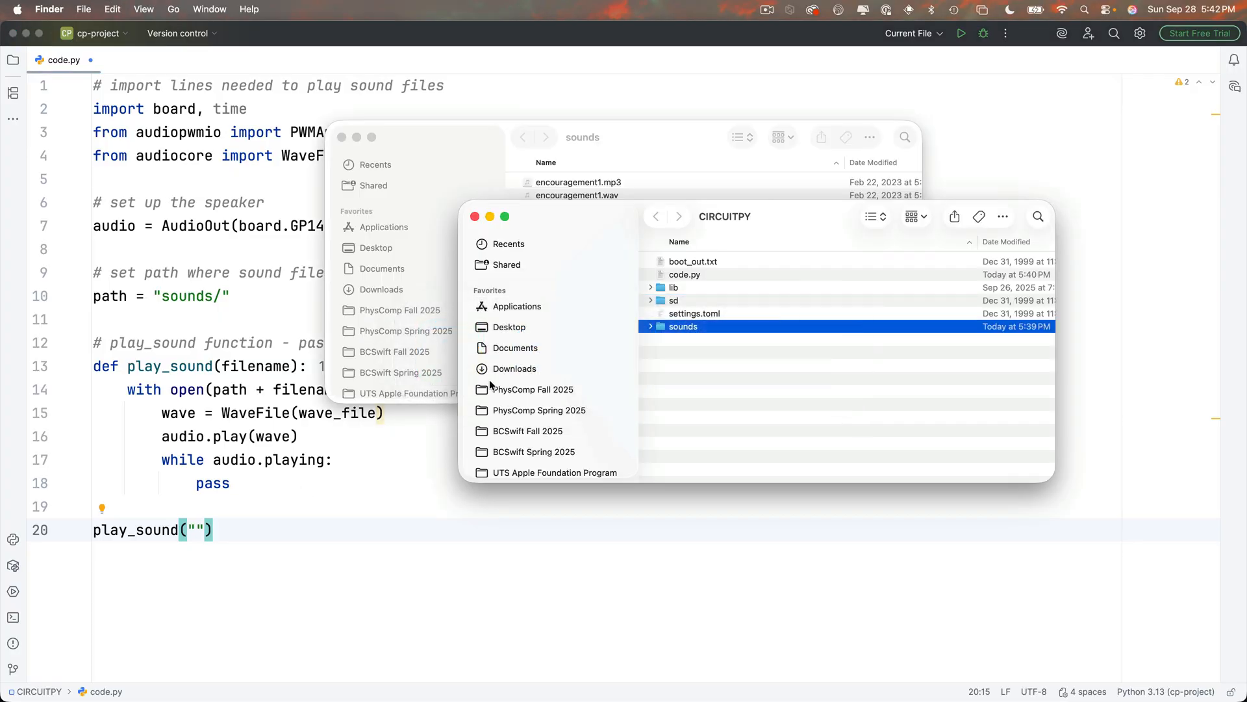
double_click(682, 326)
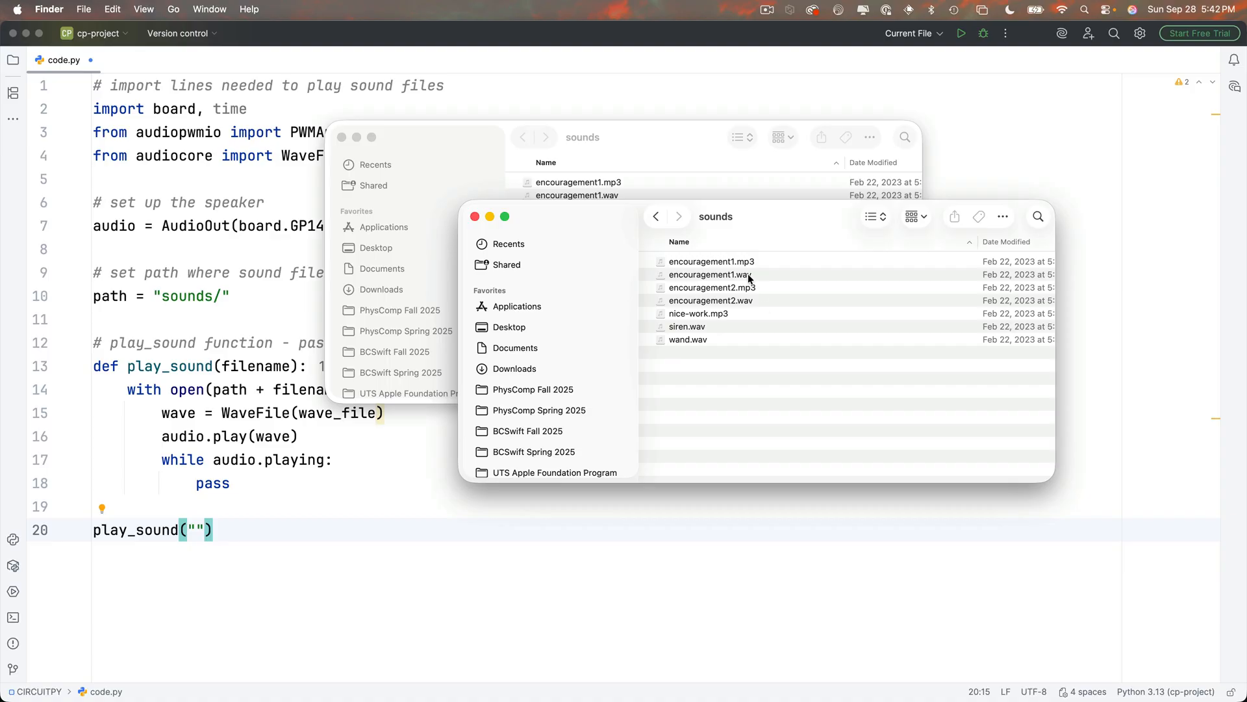
left_click(709, 274)
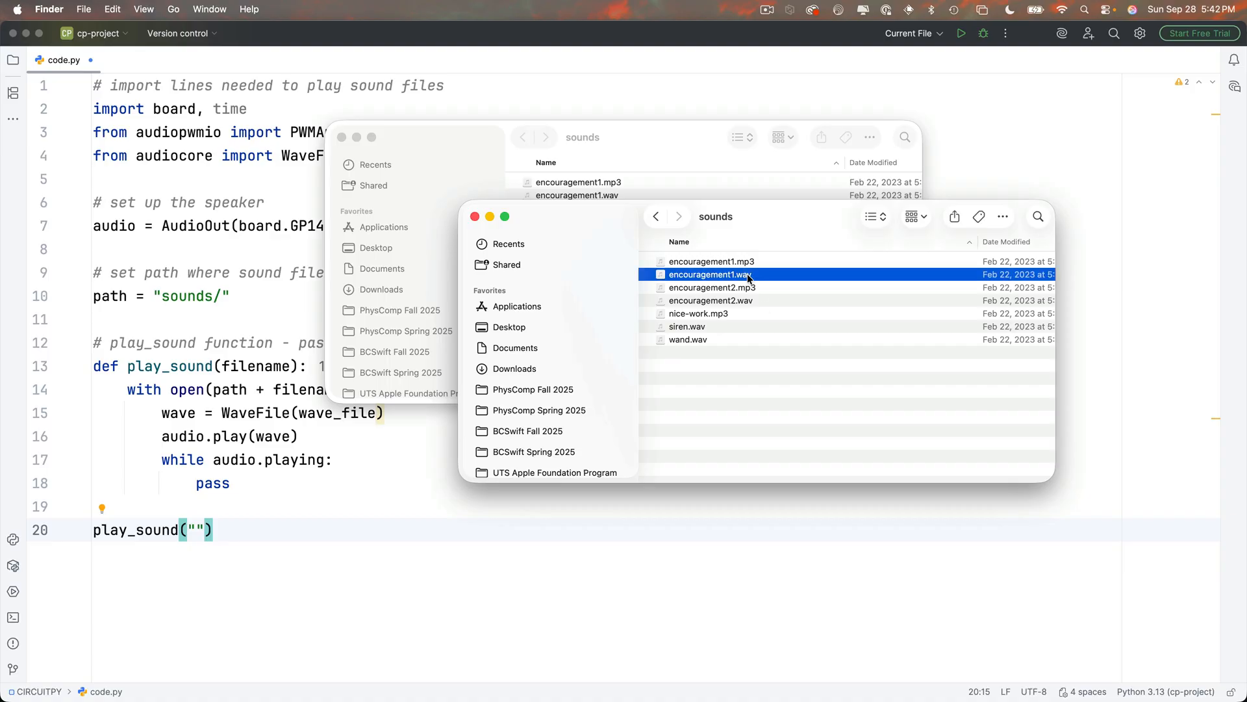
key("return")
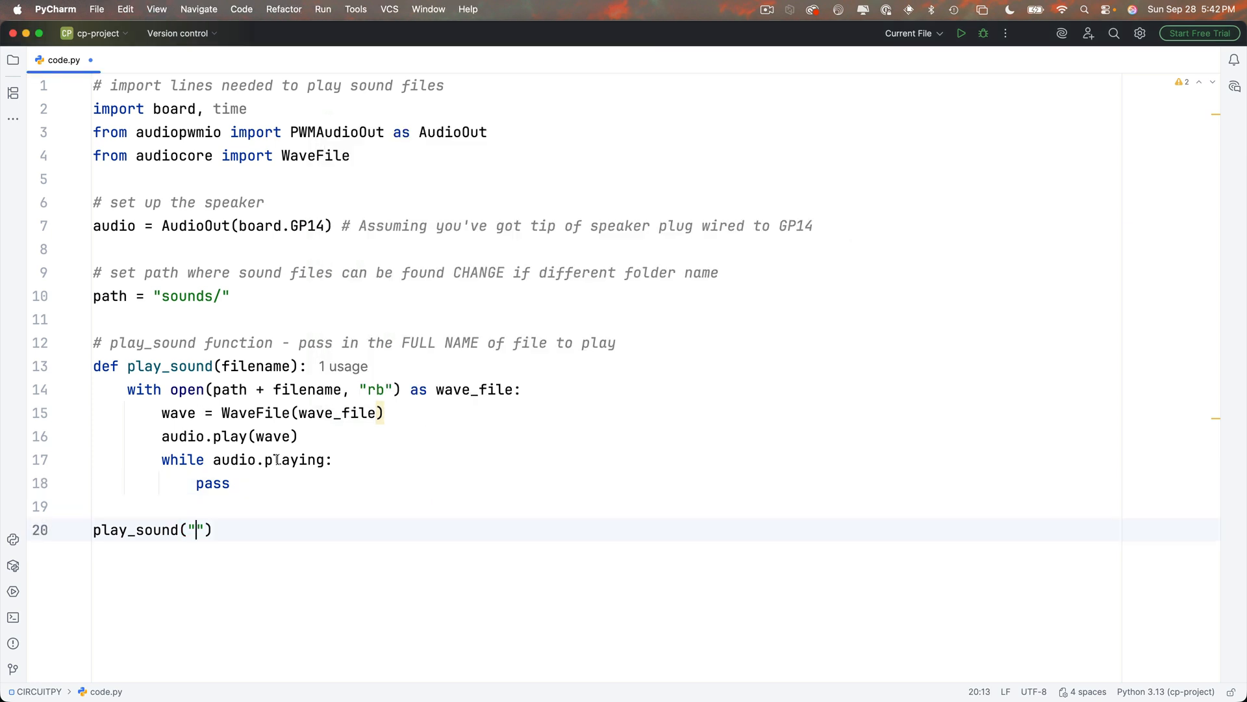
Print "Playing Wav files" then play_sound encouragement1.wav and encouragement2.wav.
type("encouragement1.wav")
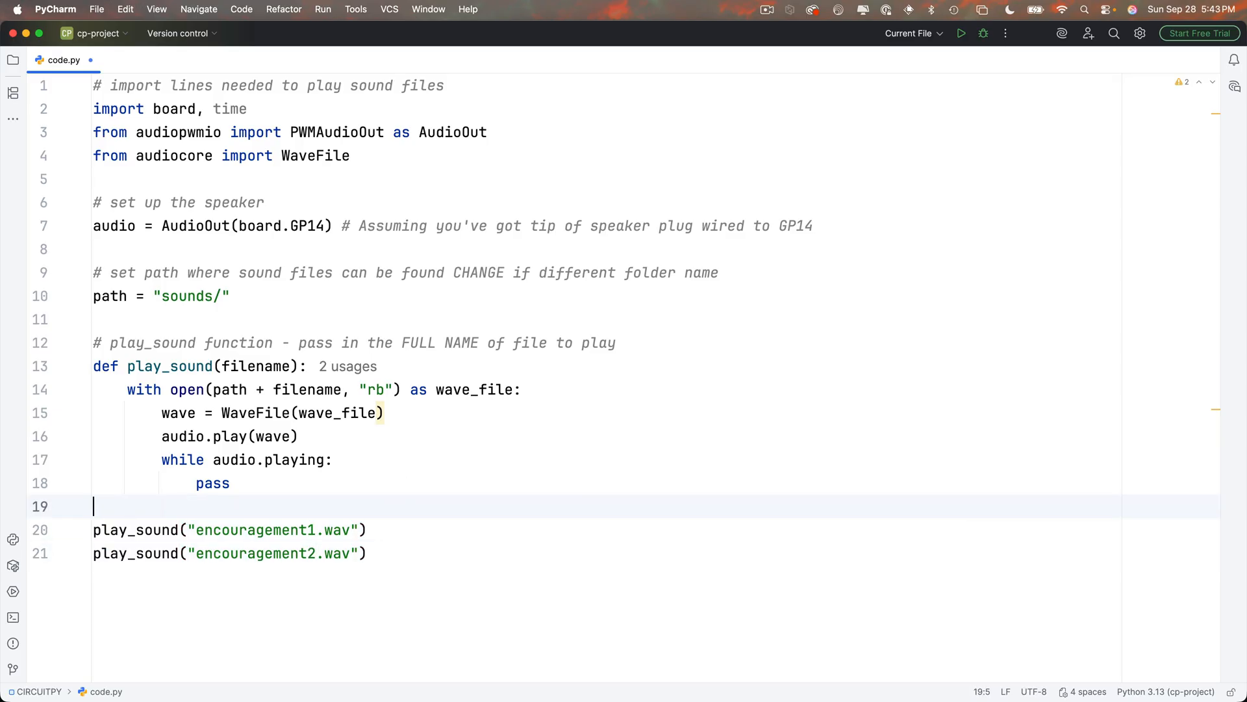
type("print(\"Playing Wav files\")")
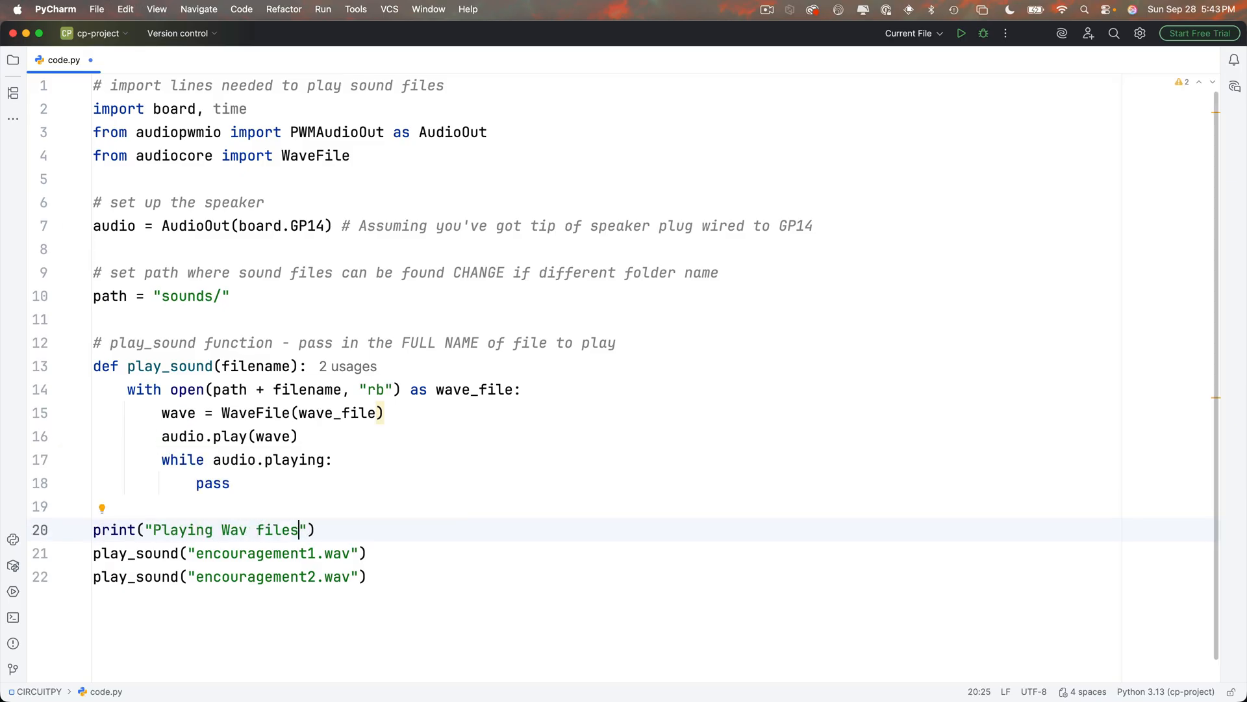
left_click(13, 617)
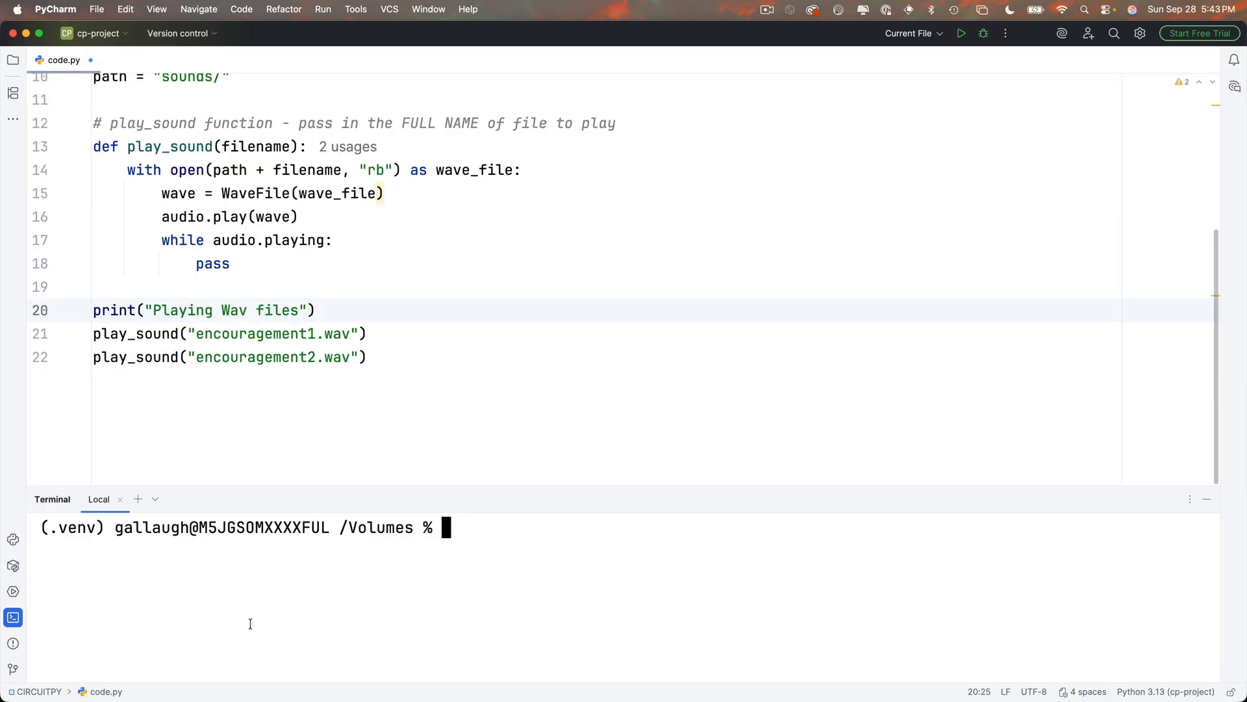
Run 'tio --list', connect with 'tio /dev/tty.usbmodem2011201', and rerun code.py.
type("tio --")
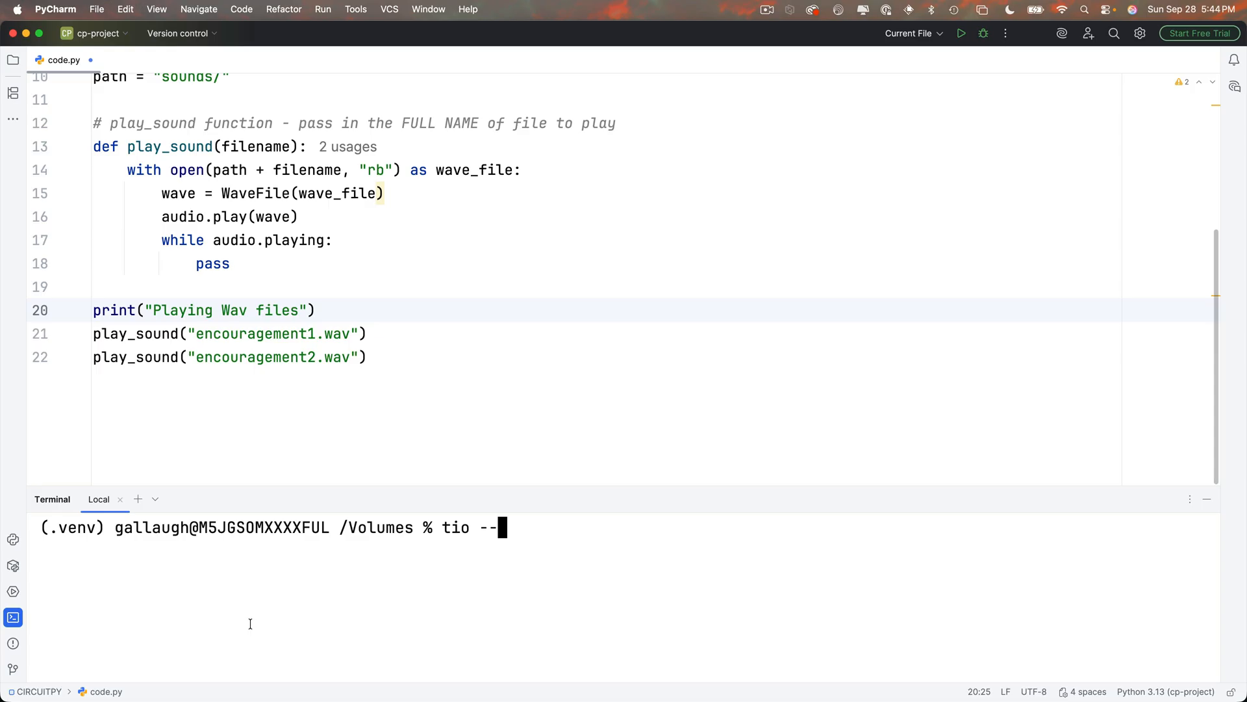
type("list")
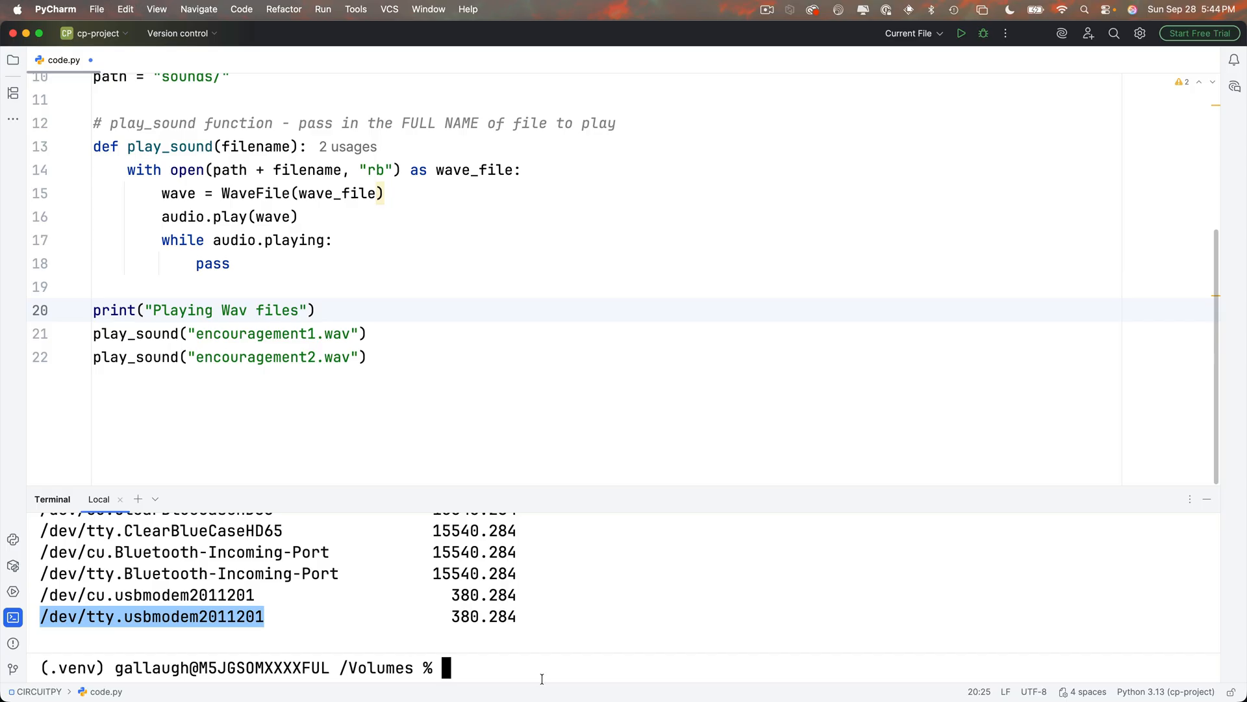
type("tio /dev/tty.usbmodem2011201")
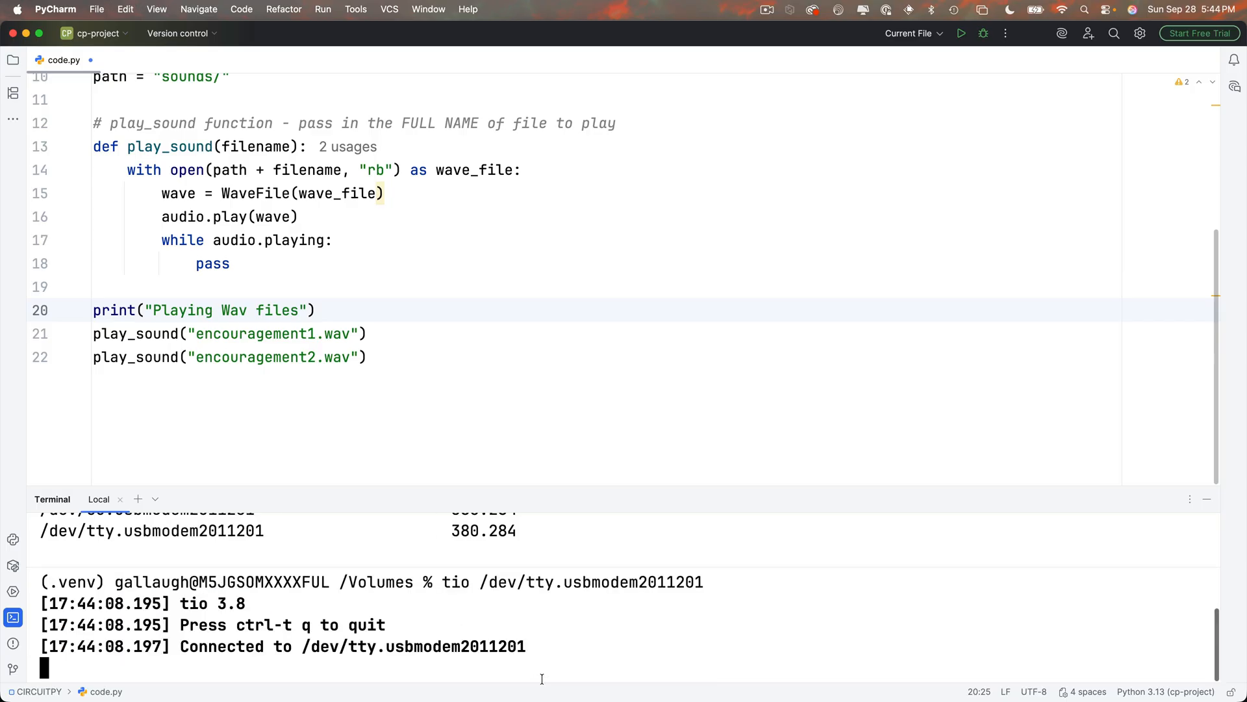
left_click(367, 358)
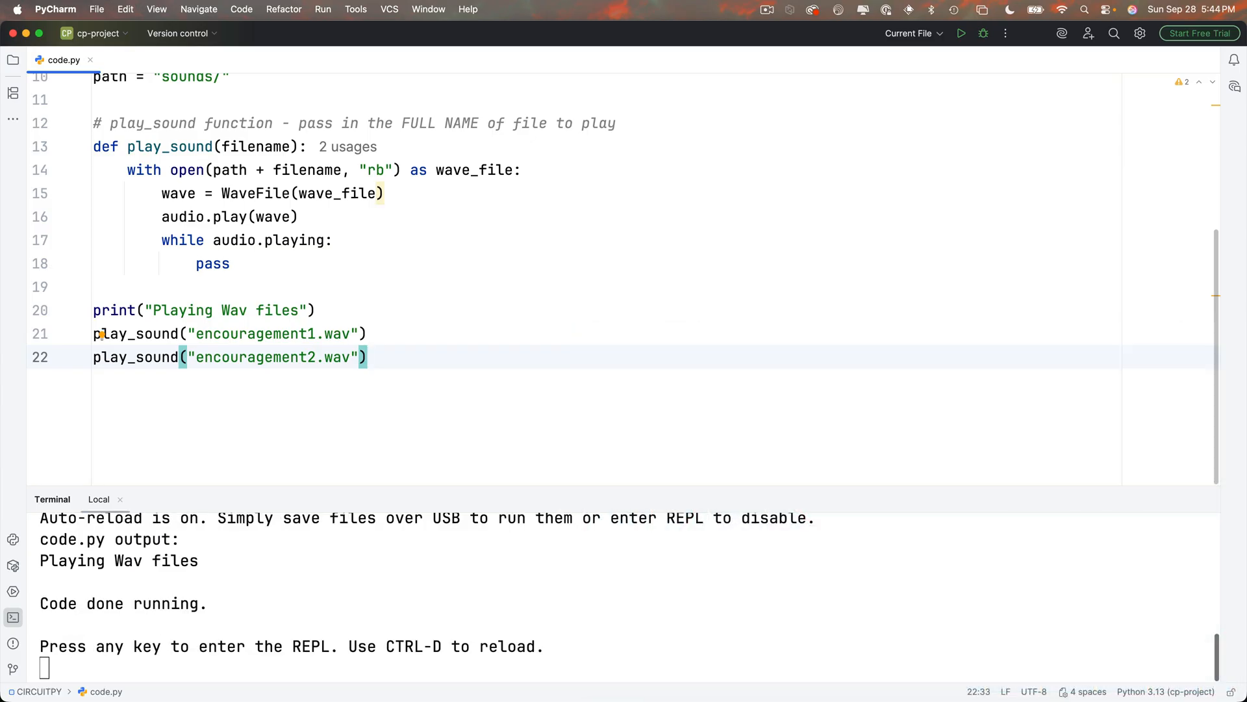
mouse_move(530, 360)
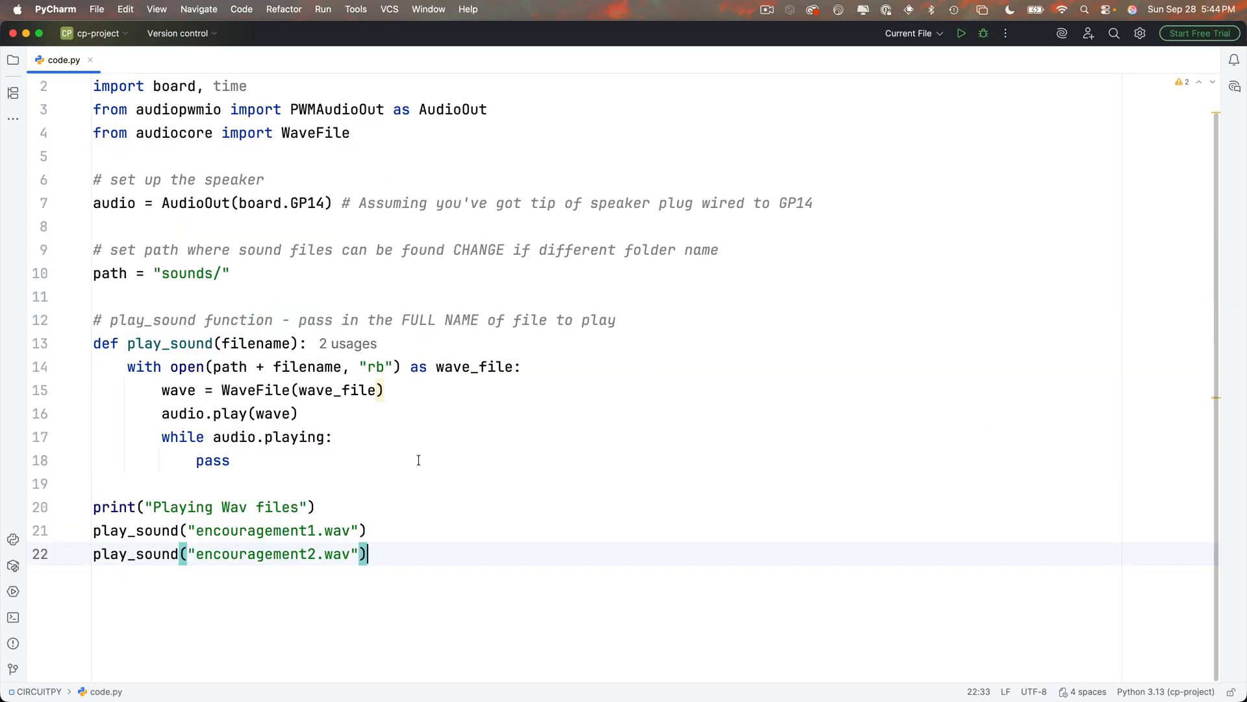
mouse_move(406, 516)
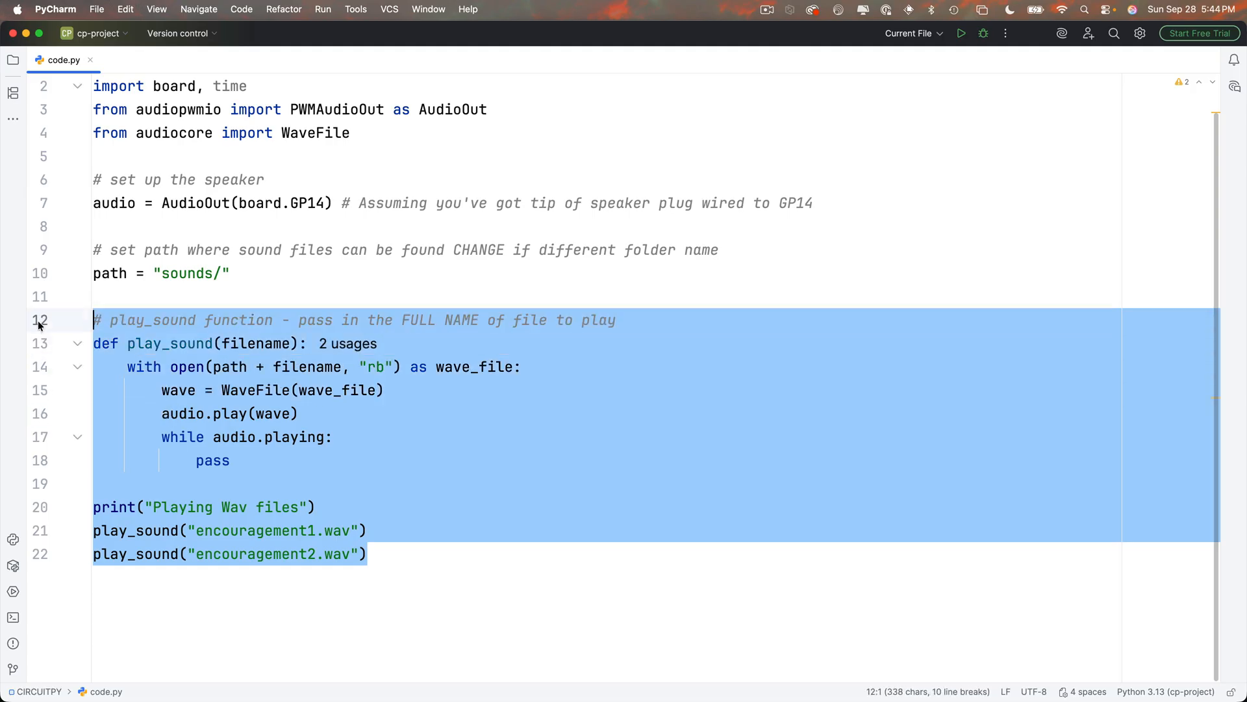
Comment out the wav play_sound code, then add 'from audiomp3 import MP3Decoder' on line 5.
key("cmd+/")
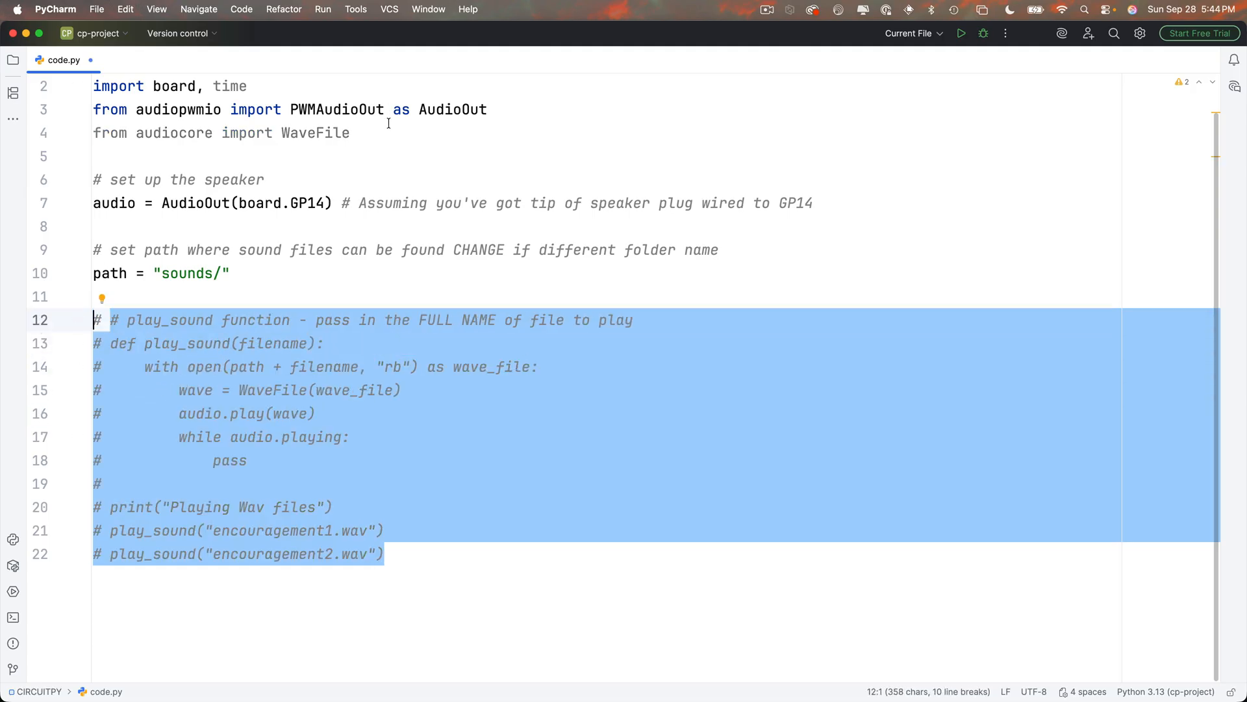
left_click(350, 132)
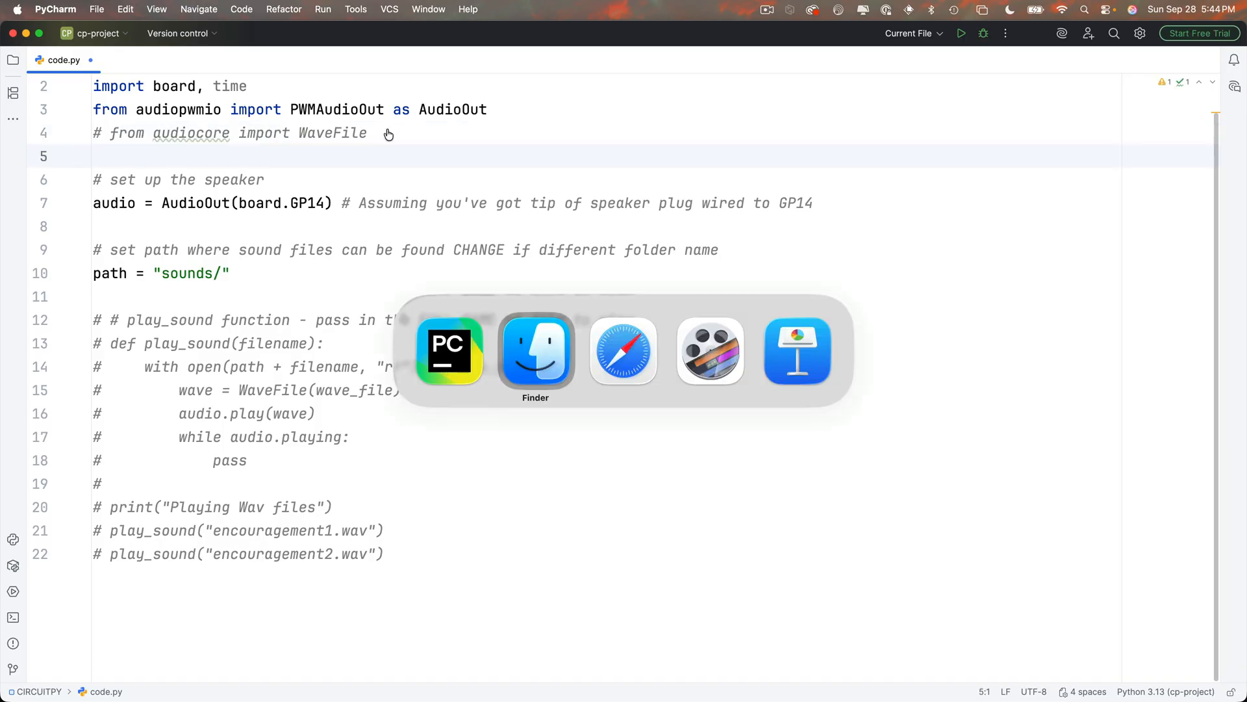
left_click(622, 349)
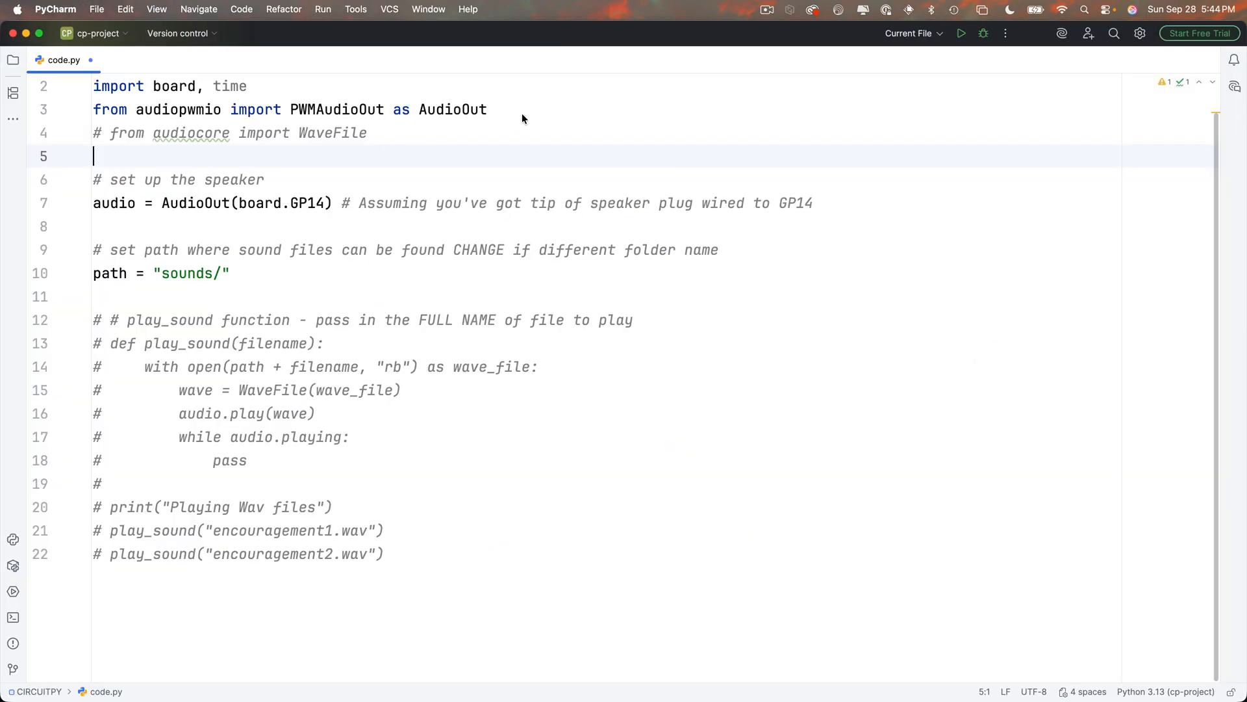
type("from audiomp3 import MP3Decoder")
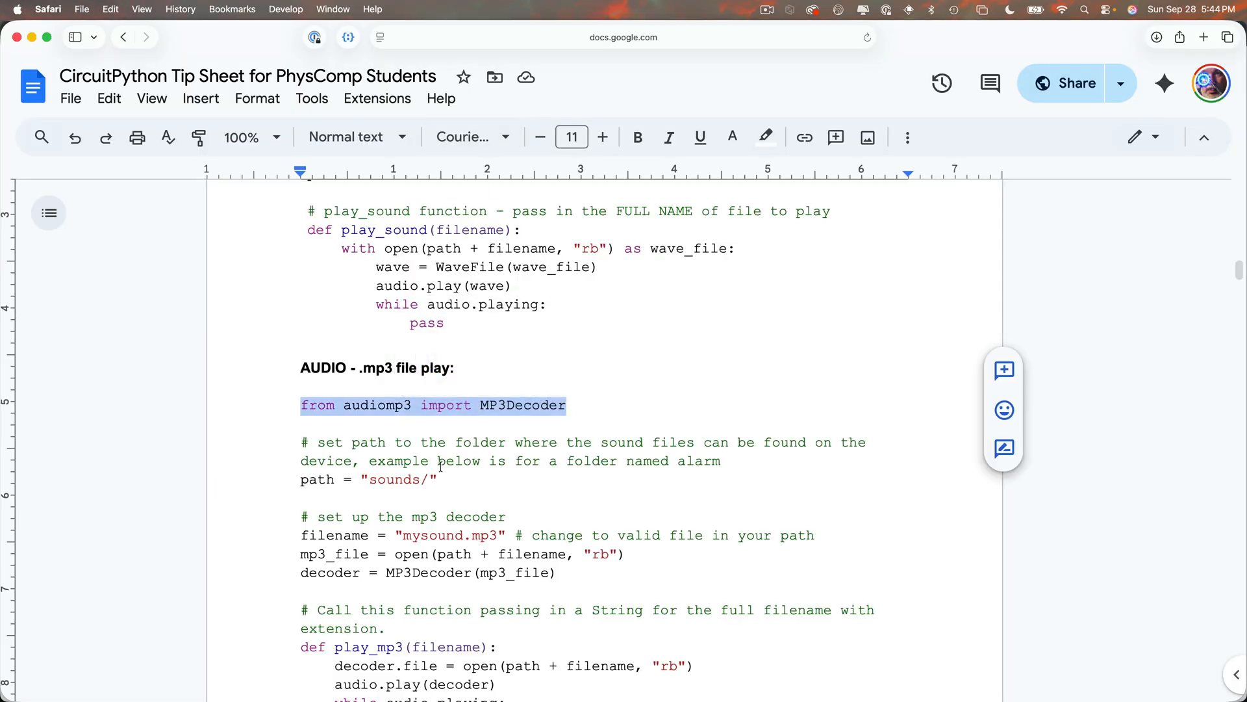
Scroll the tip sheet down to the mp3 decoder setup and play_mp3 function.
scroll("down", 3)
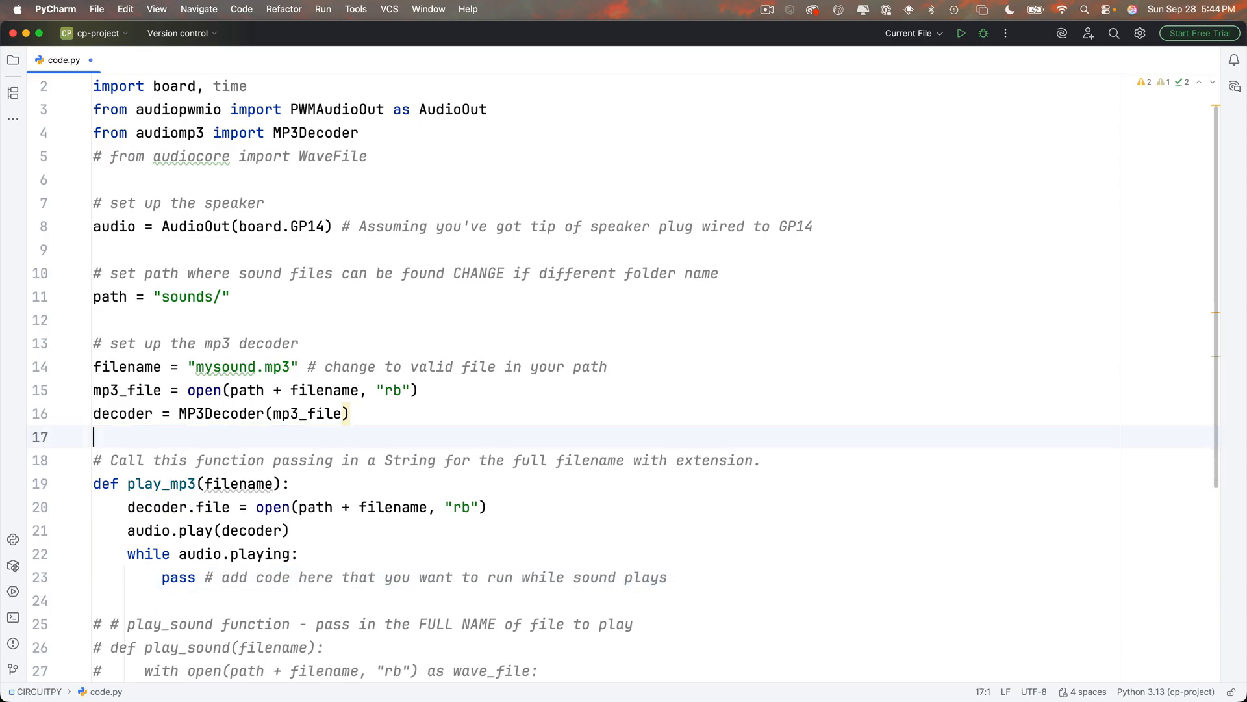
mouse_move(207, 359)
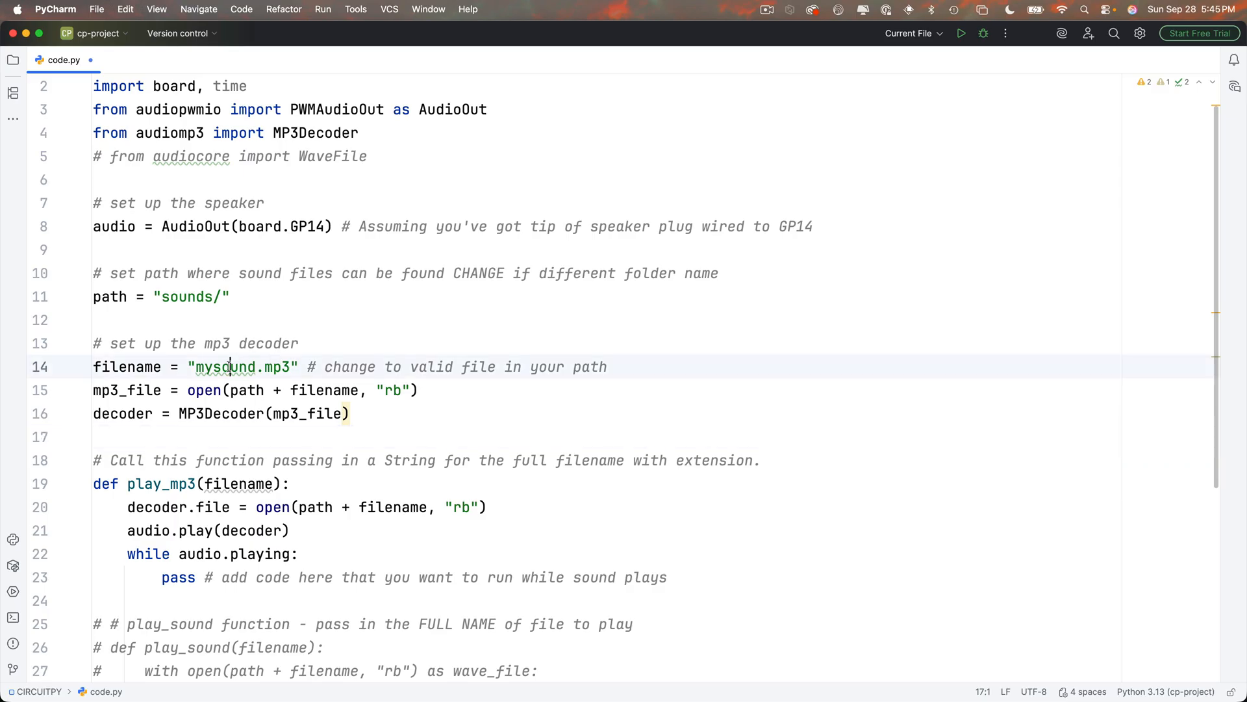
Select the placeholder mysound file name in the mp3 filename string.
double_click(243, 366)
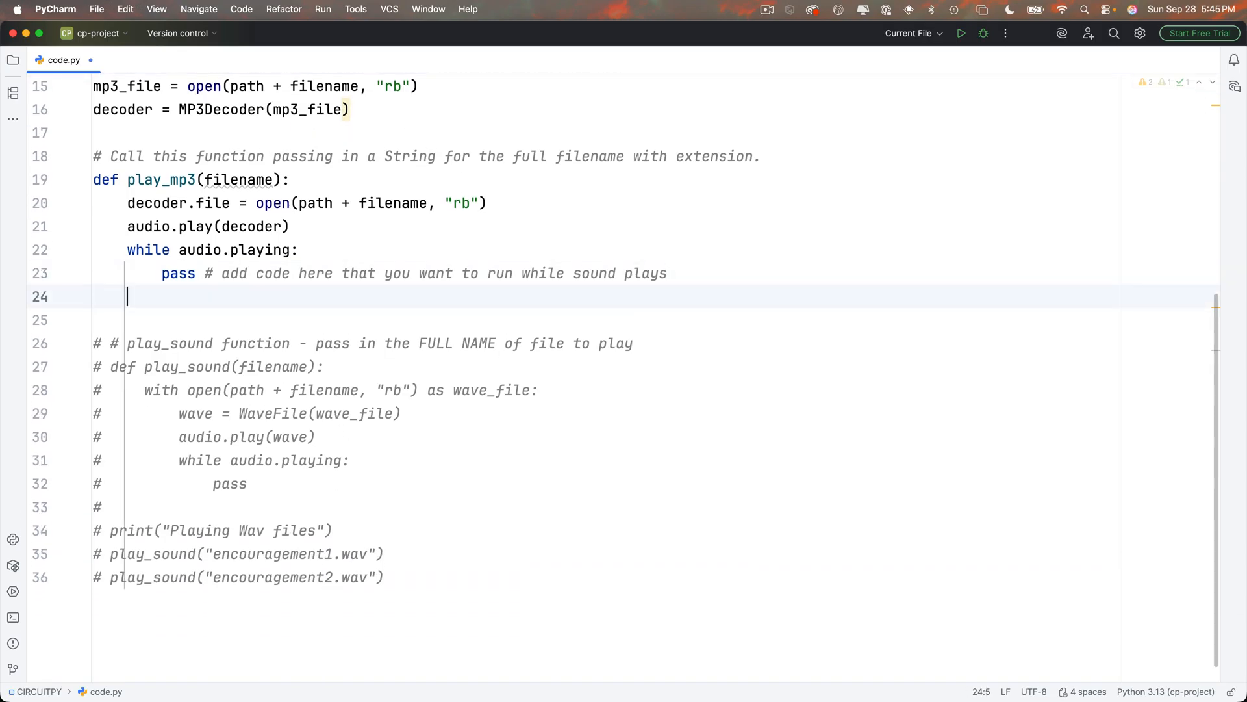
Add print("Playing mp3 file") followed by the play_mp3("nice-work.mp3") call below the function.
type("play_mp3(\"nice-work.mp3")
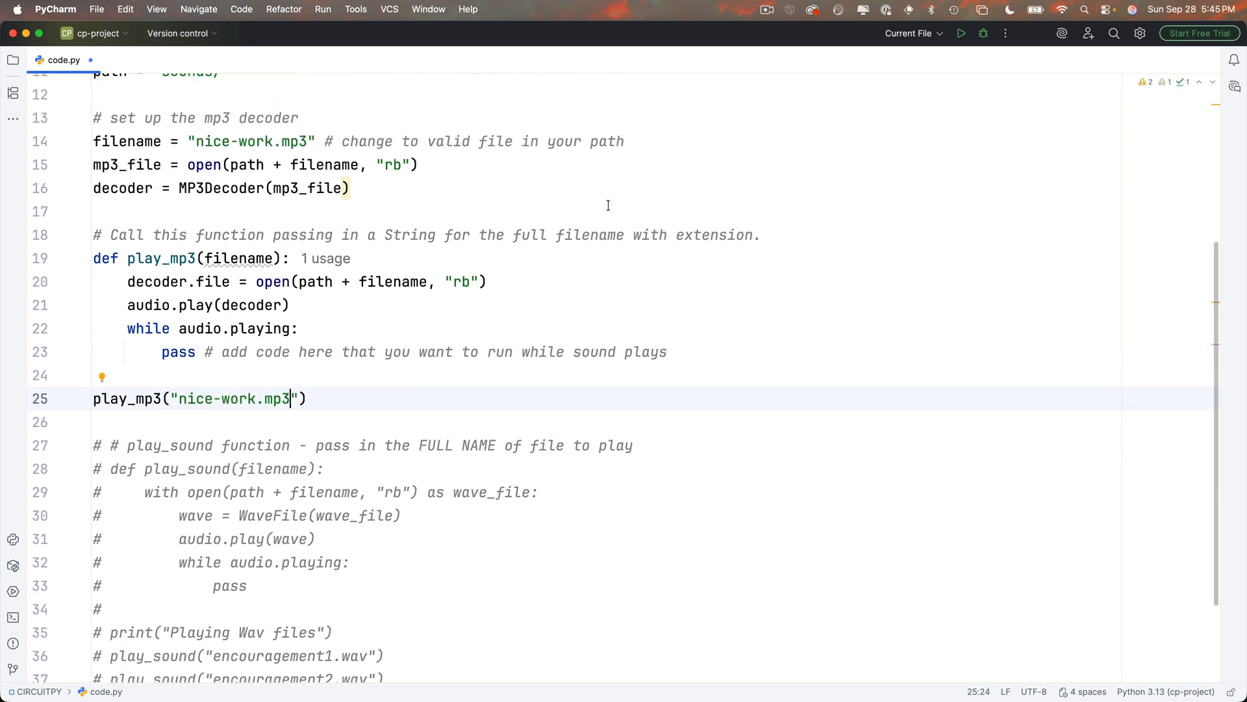
key("enter")
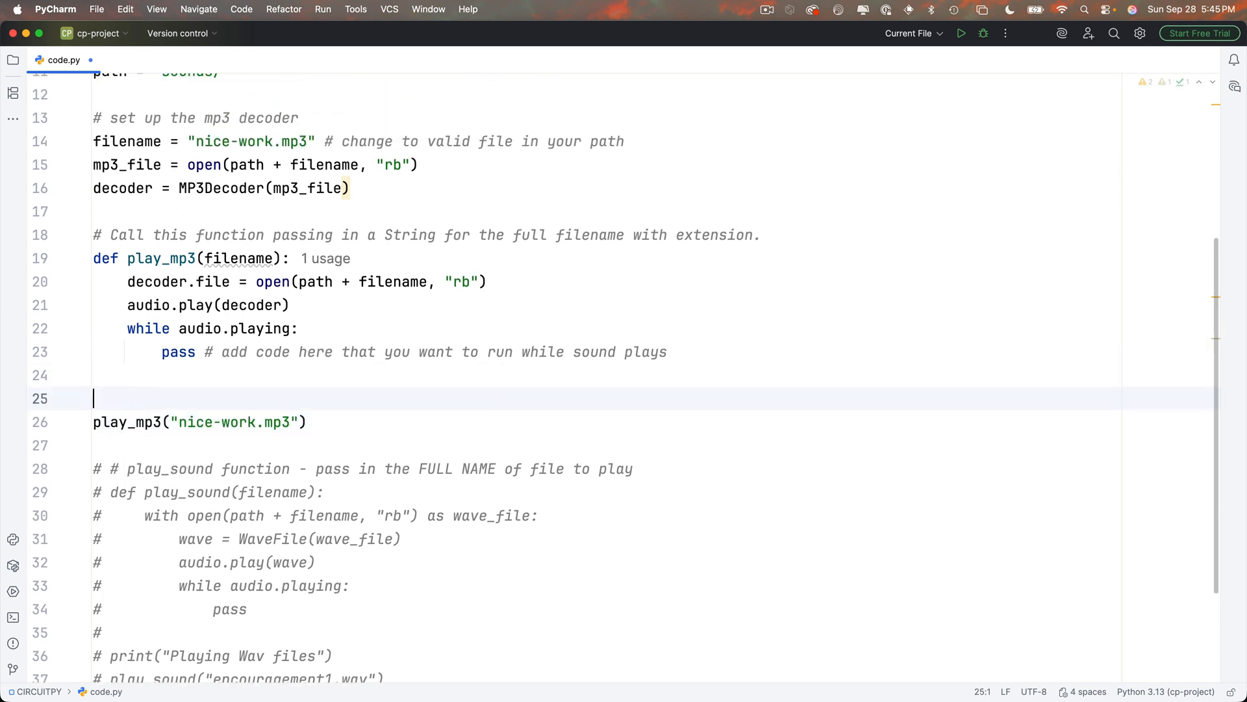
type("print(\"Playing mp3 file\")")
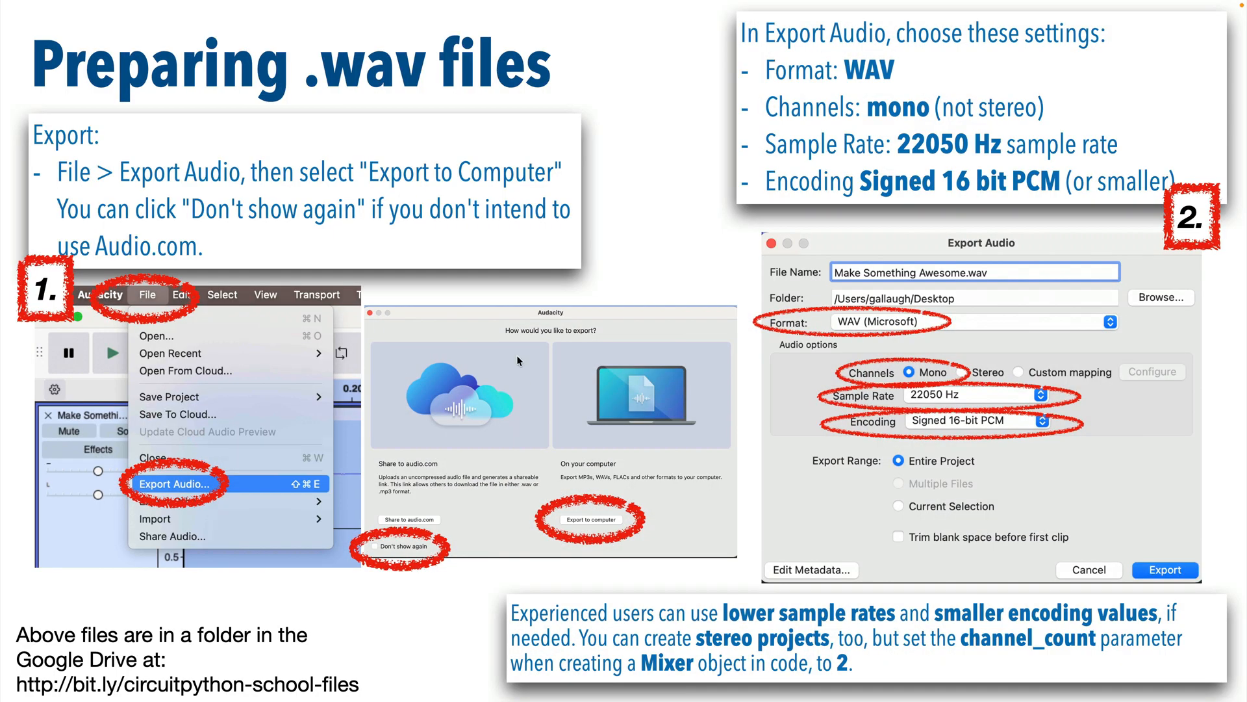
mouse_move(660, 144)
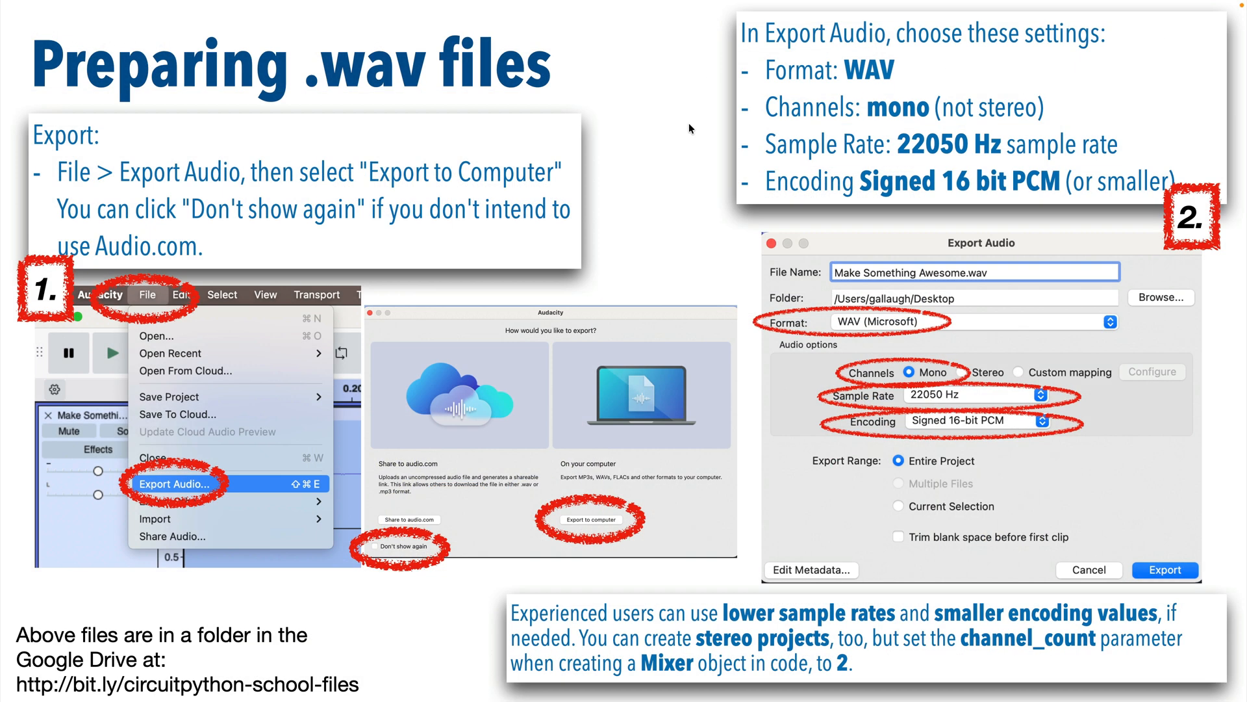
mouse_move(168, 486)
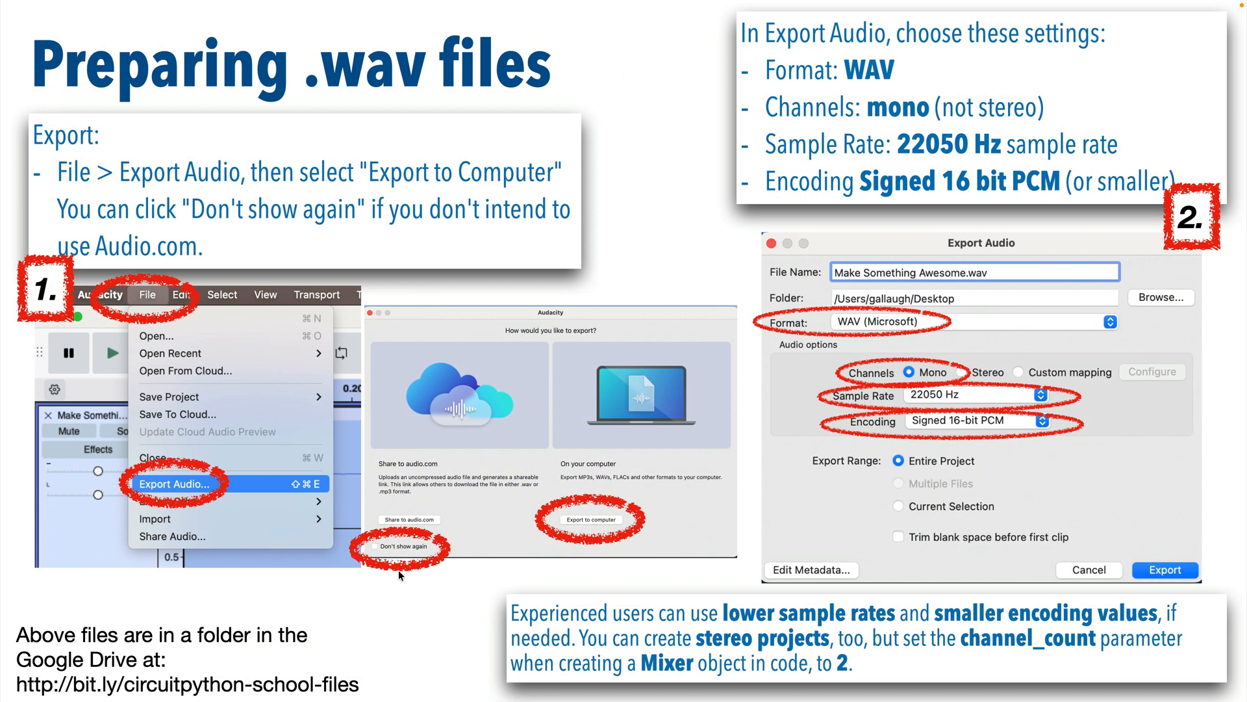
mouse_move(972, 570)
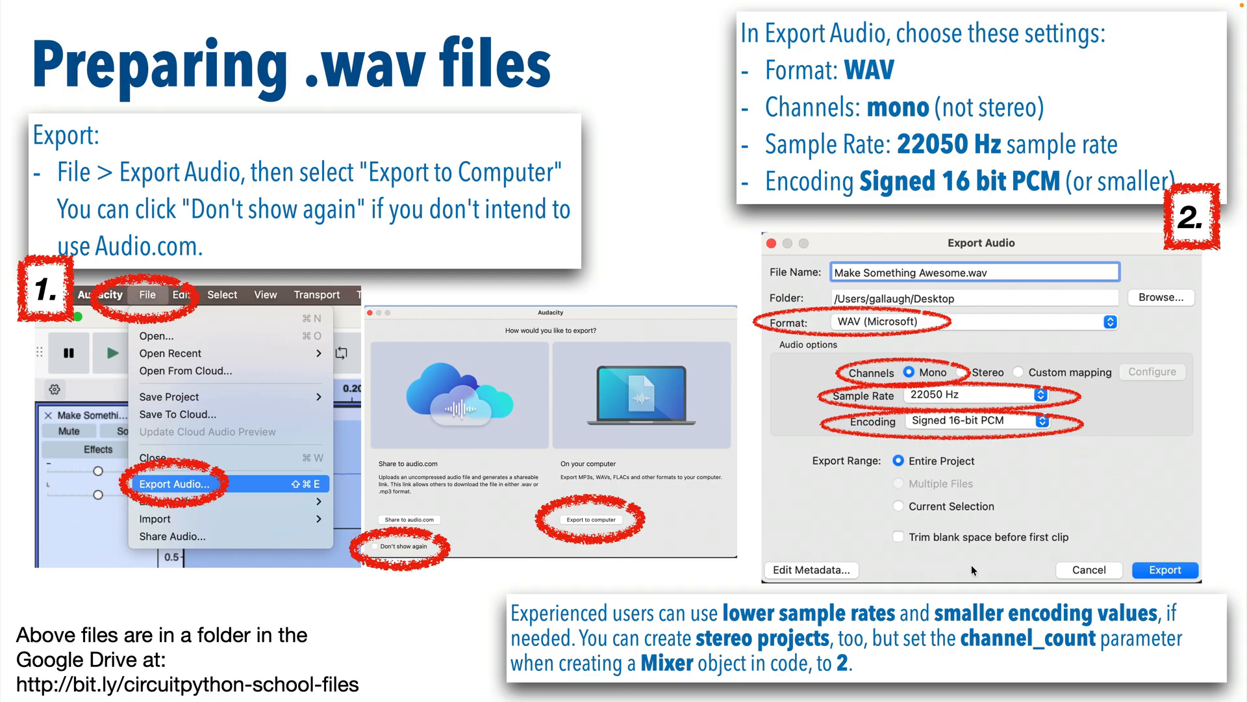
mouse_move(961, 371)
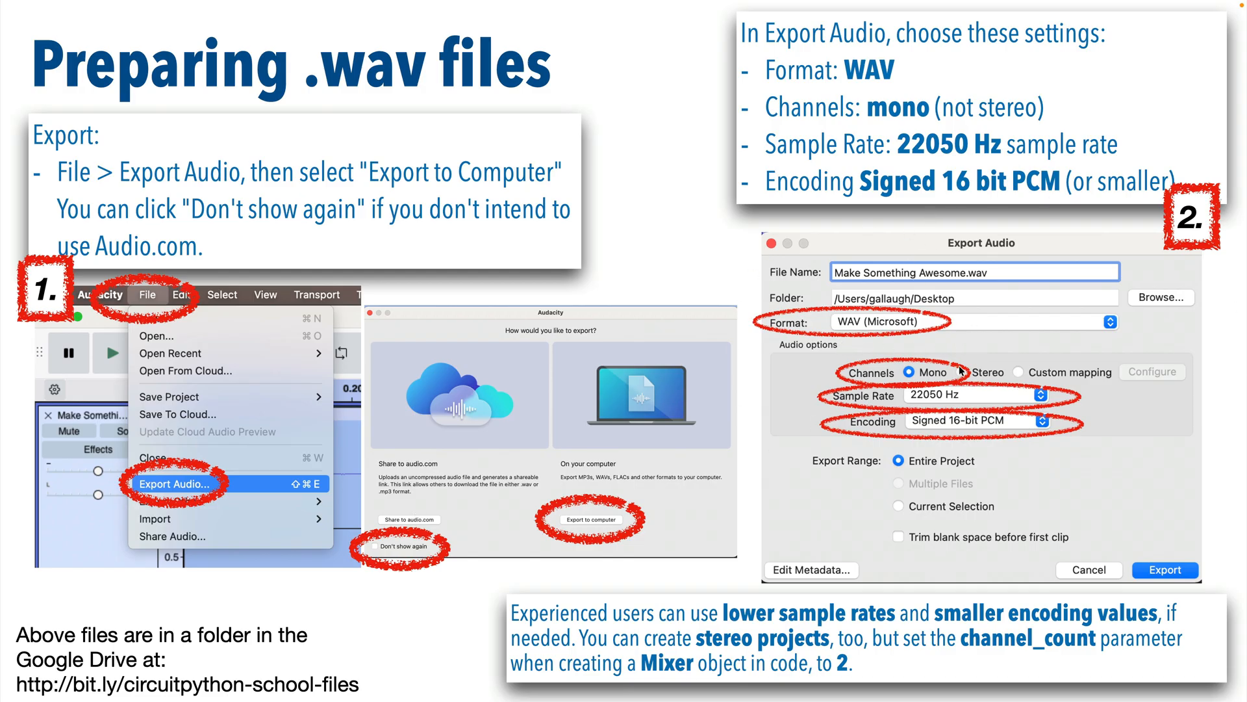
mouse_move(1065, 390)
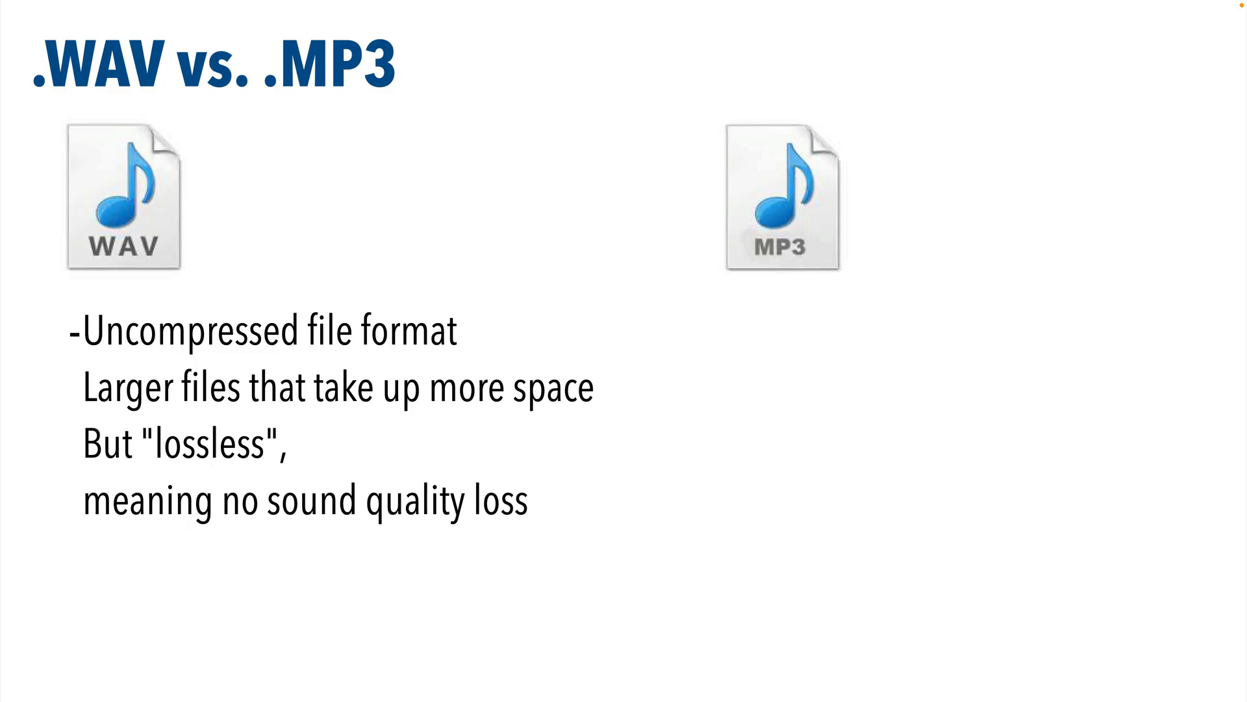
Advance the Keynote presentation to the Preparing .mp3 files slide.
key("right")
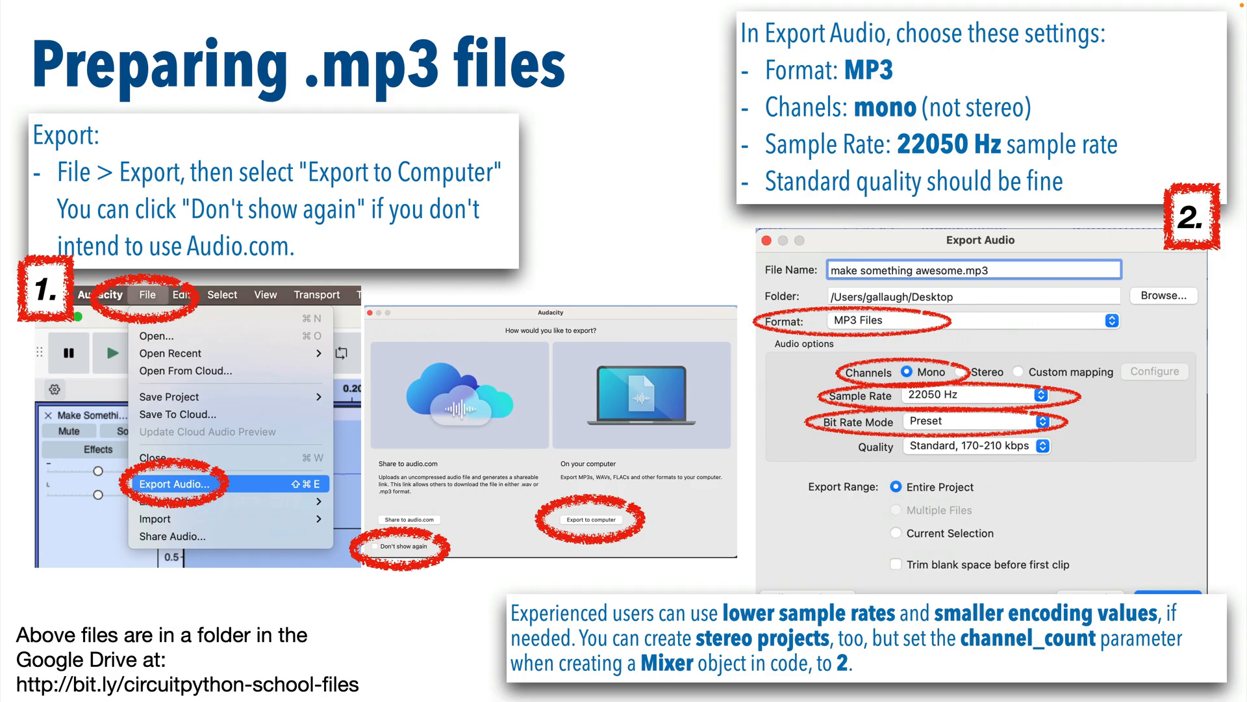
mouse_move(928, 6)
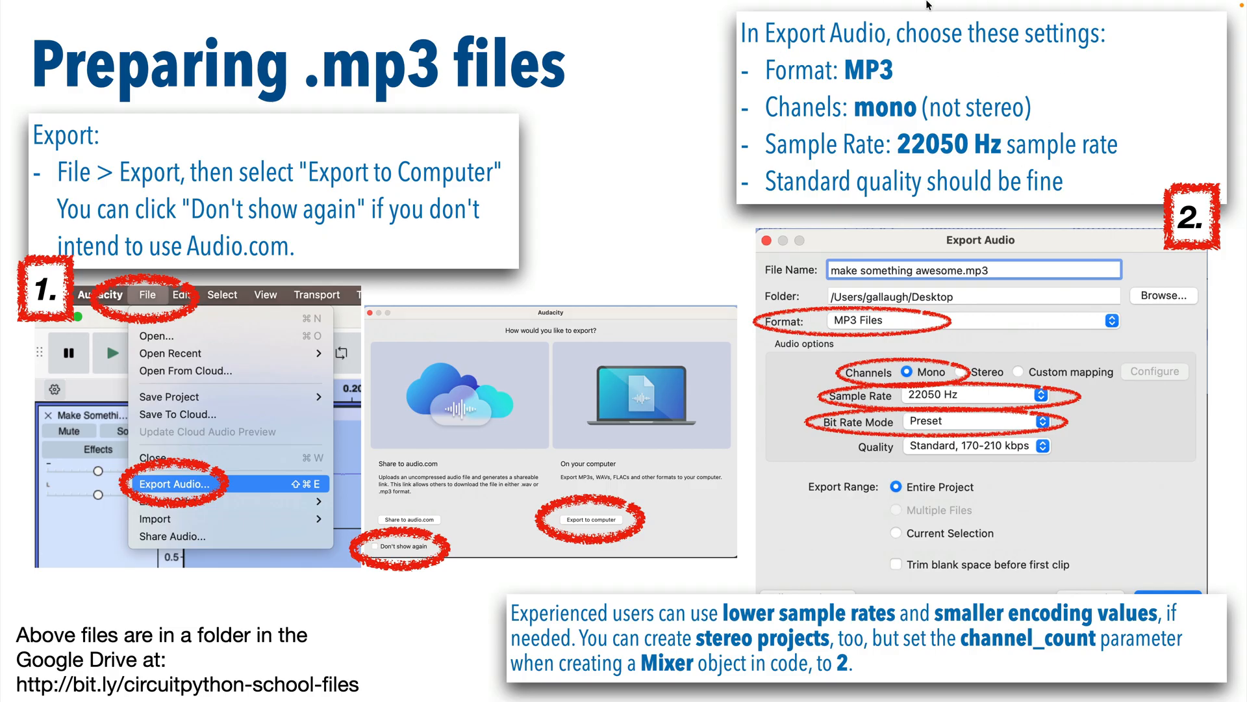
mouse_move(896, 164)
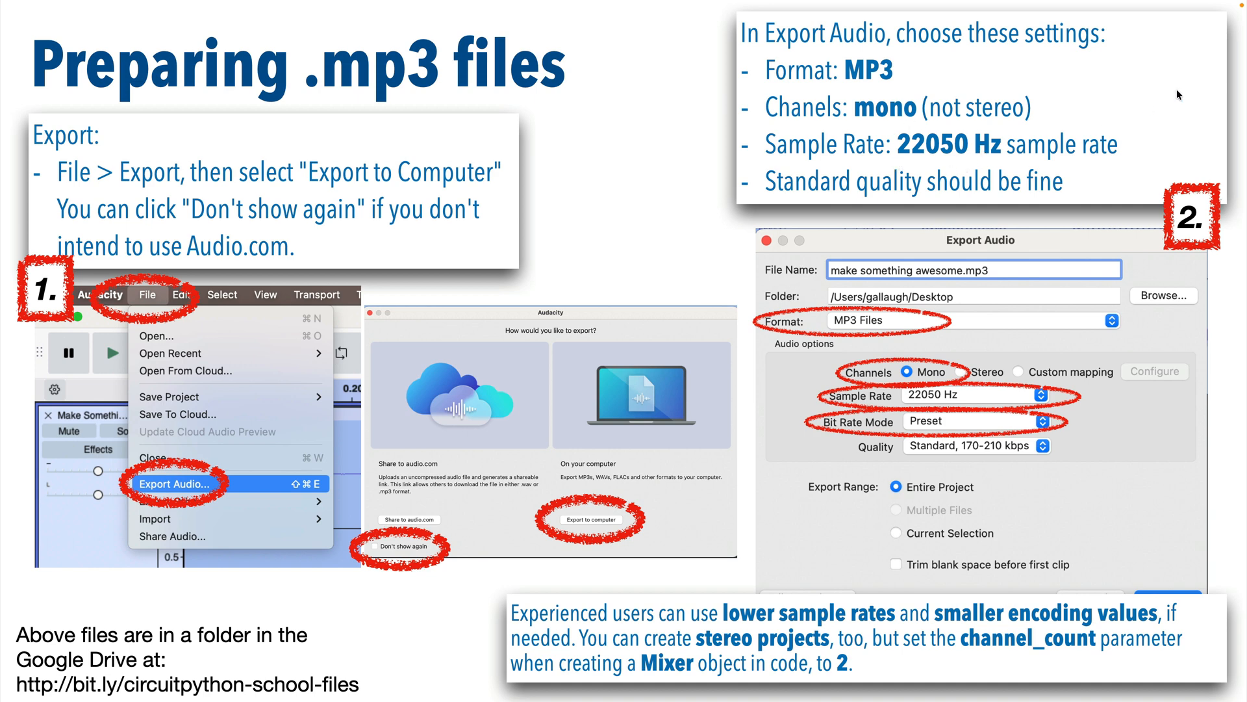
mouse_move(659, 150)
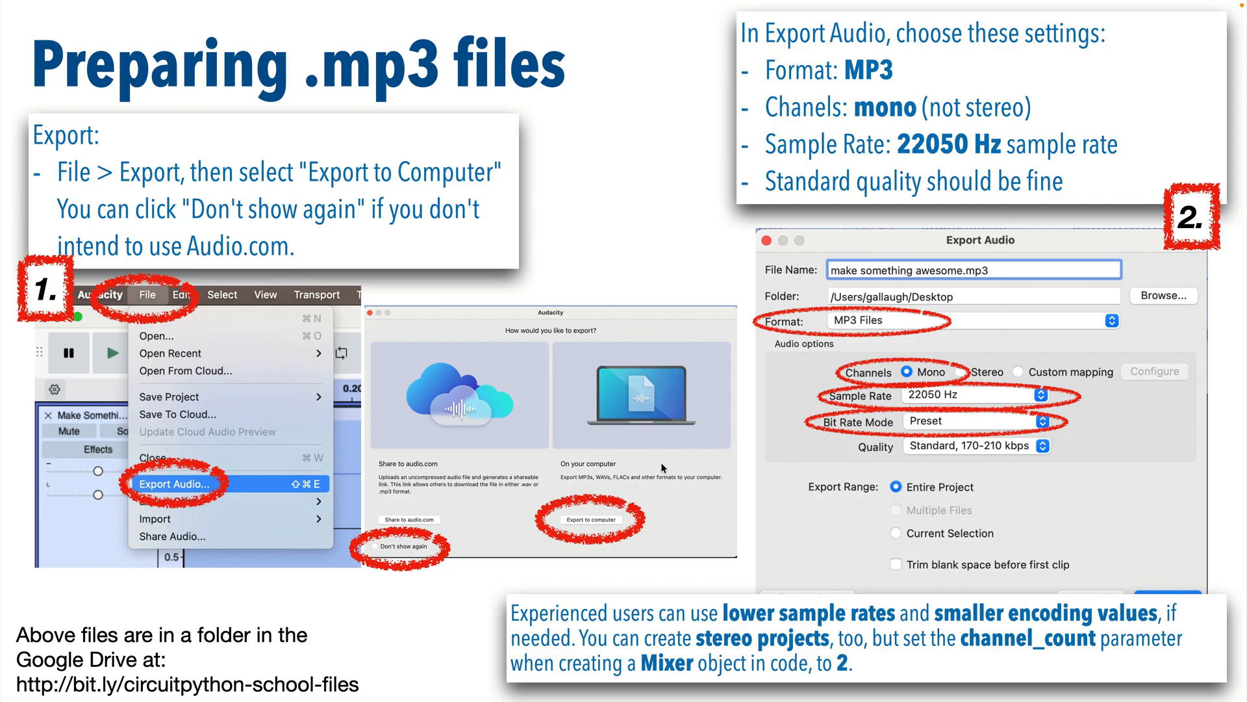
mouse_move(952, 437)
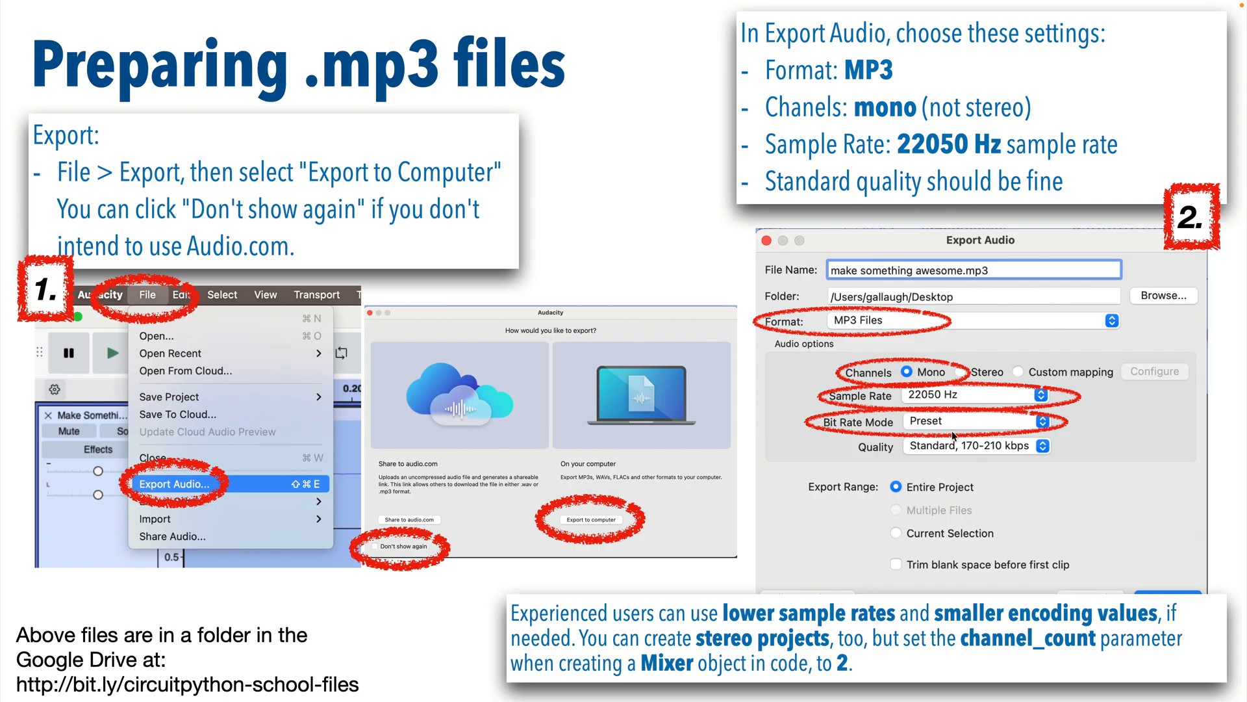
mouse_move(1241, 420)
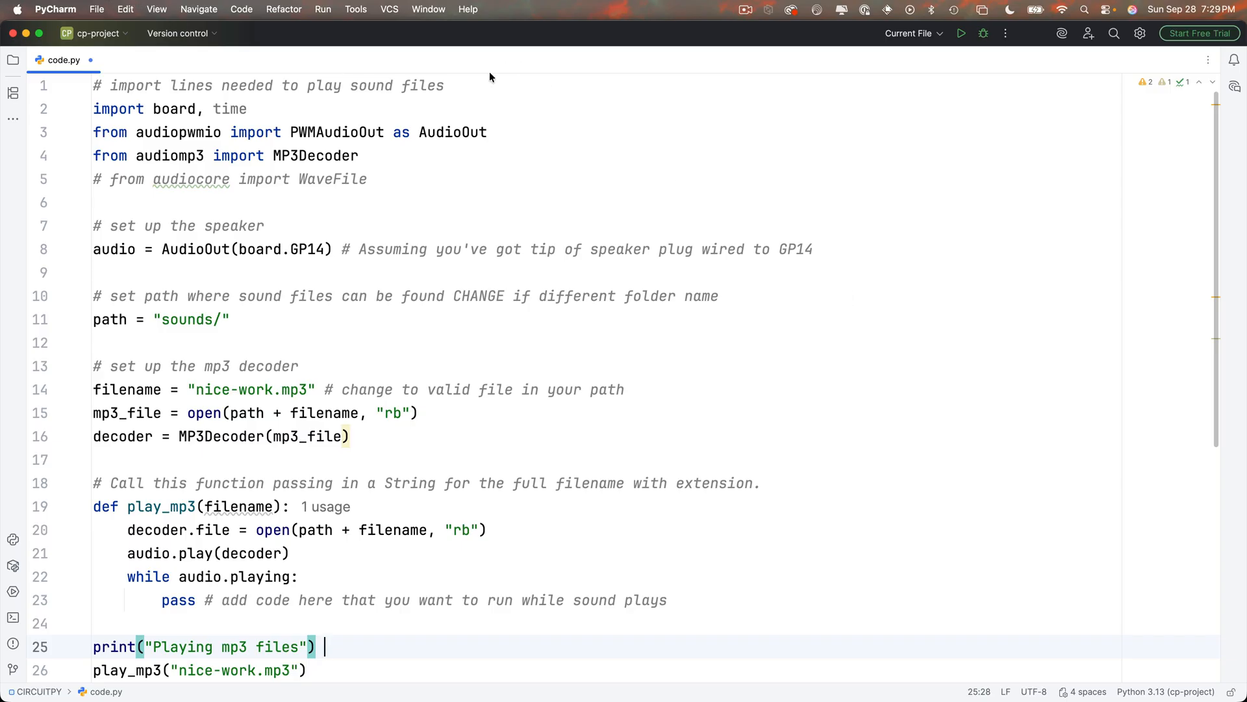
Head code.py with '# pico_sound_play.py' and save a copy named pico_sound_play.py in CircuitPython School.
type("# pico_sound_play.py")
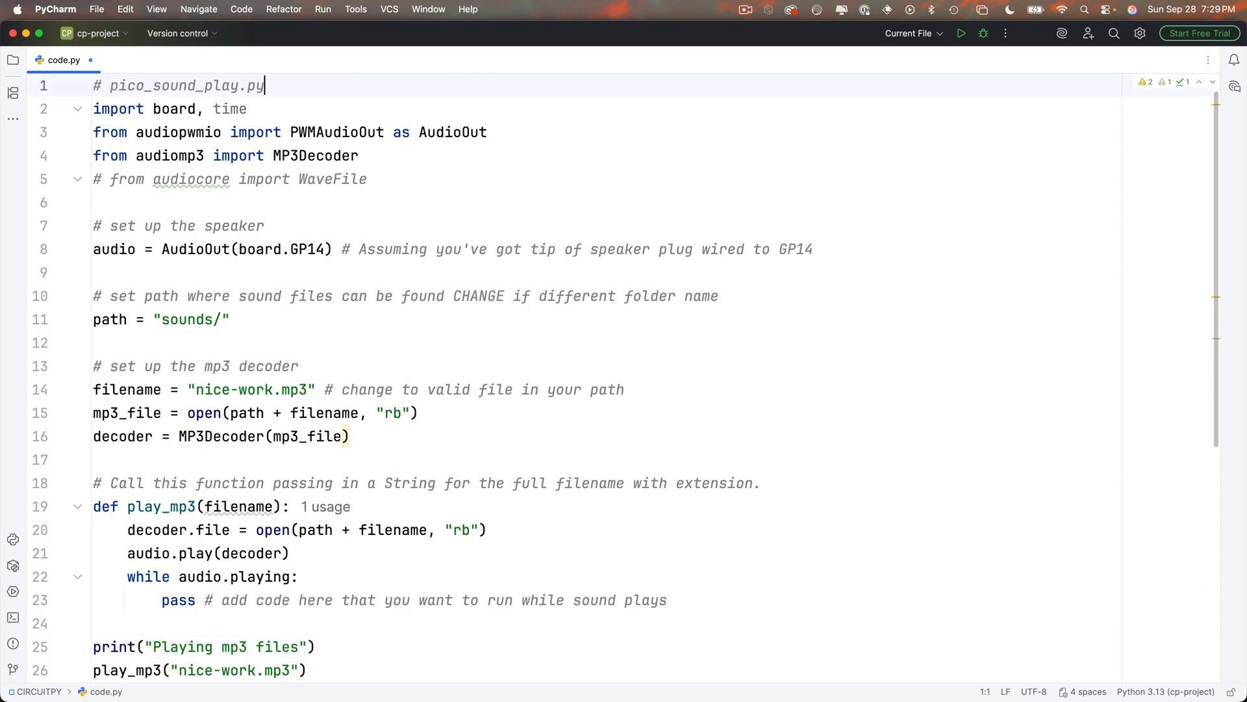
double_click(232, 86)
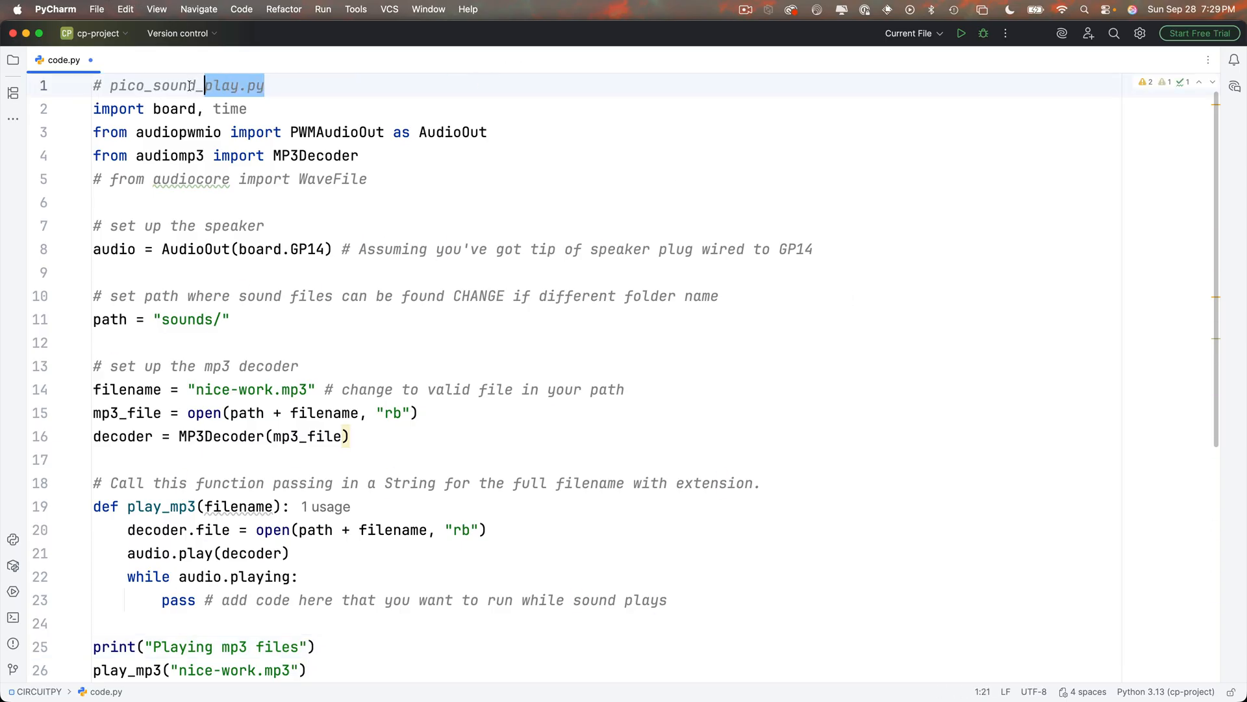
left_click(97, 9)
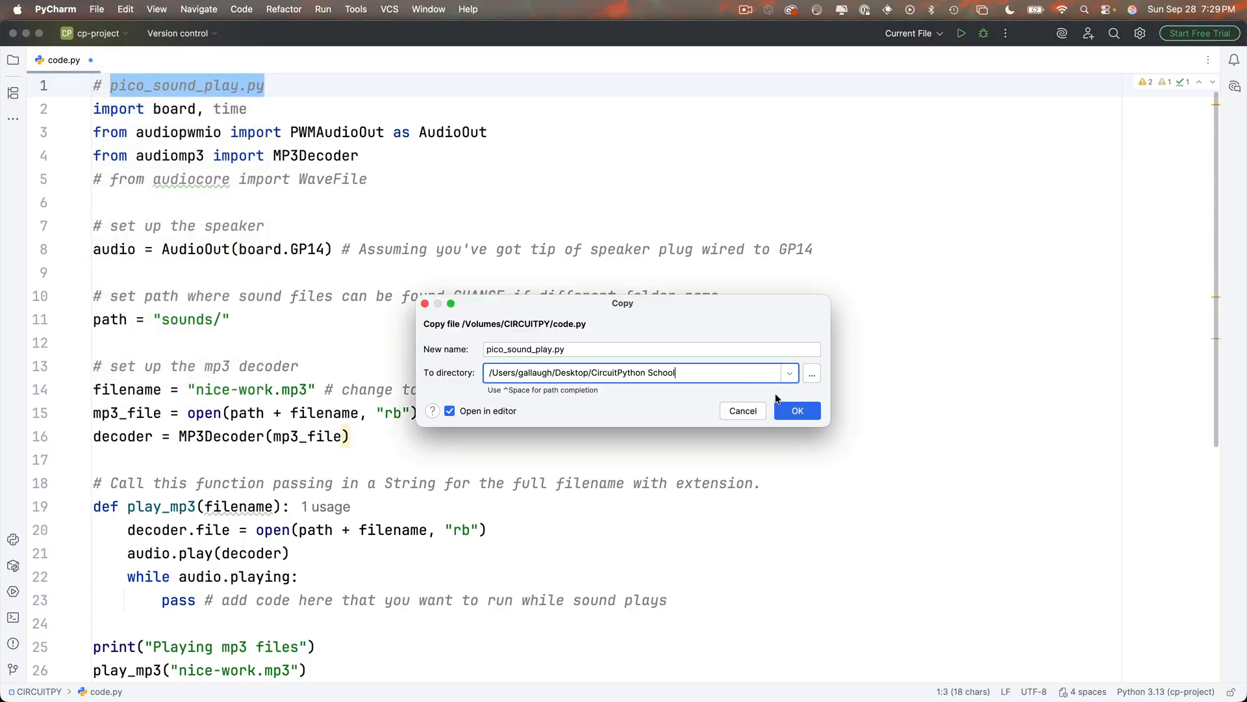
left_click(797, 410)
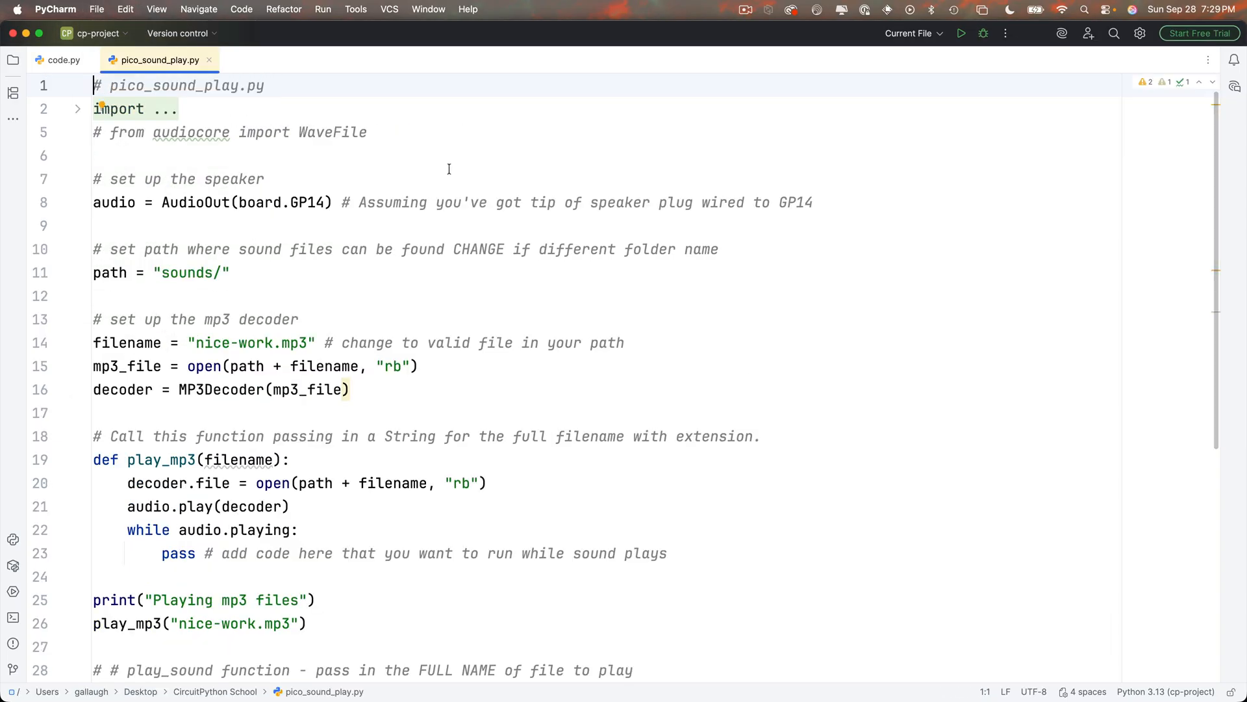
left_click(59, 60)
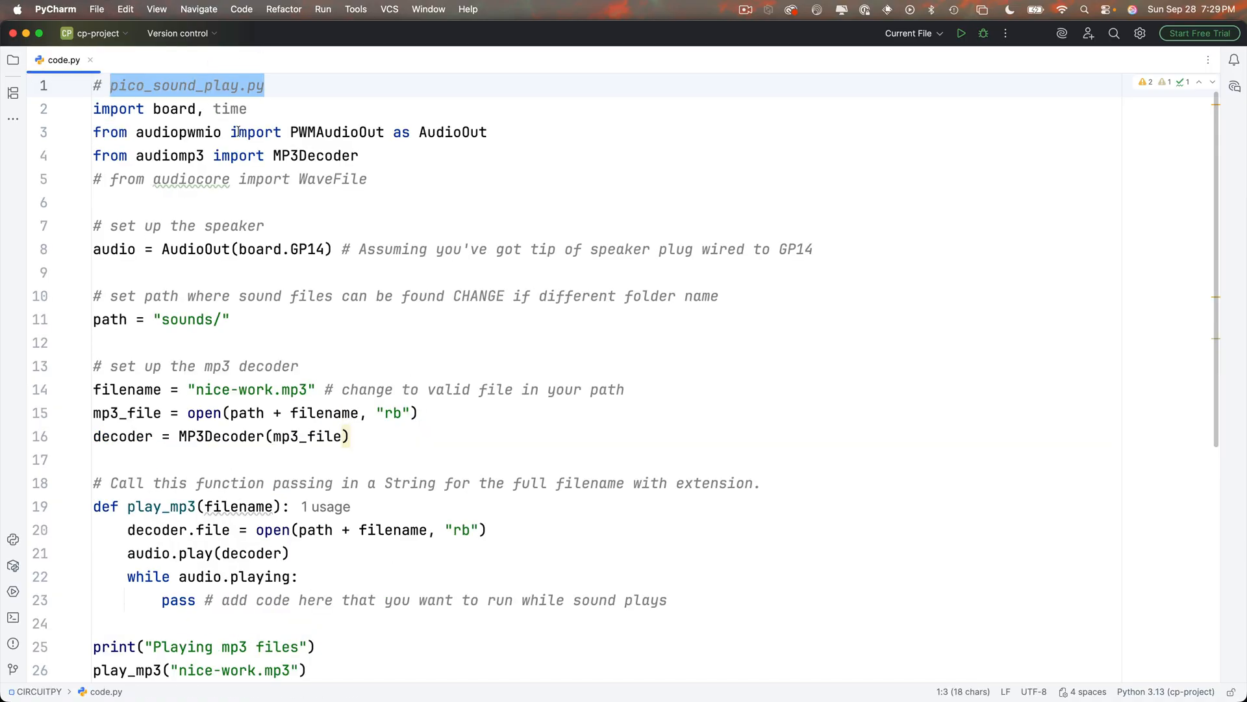